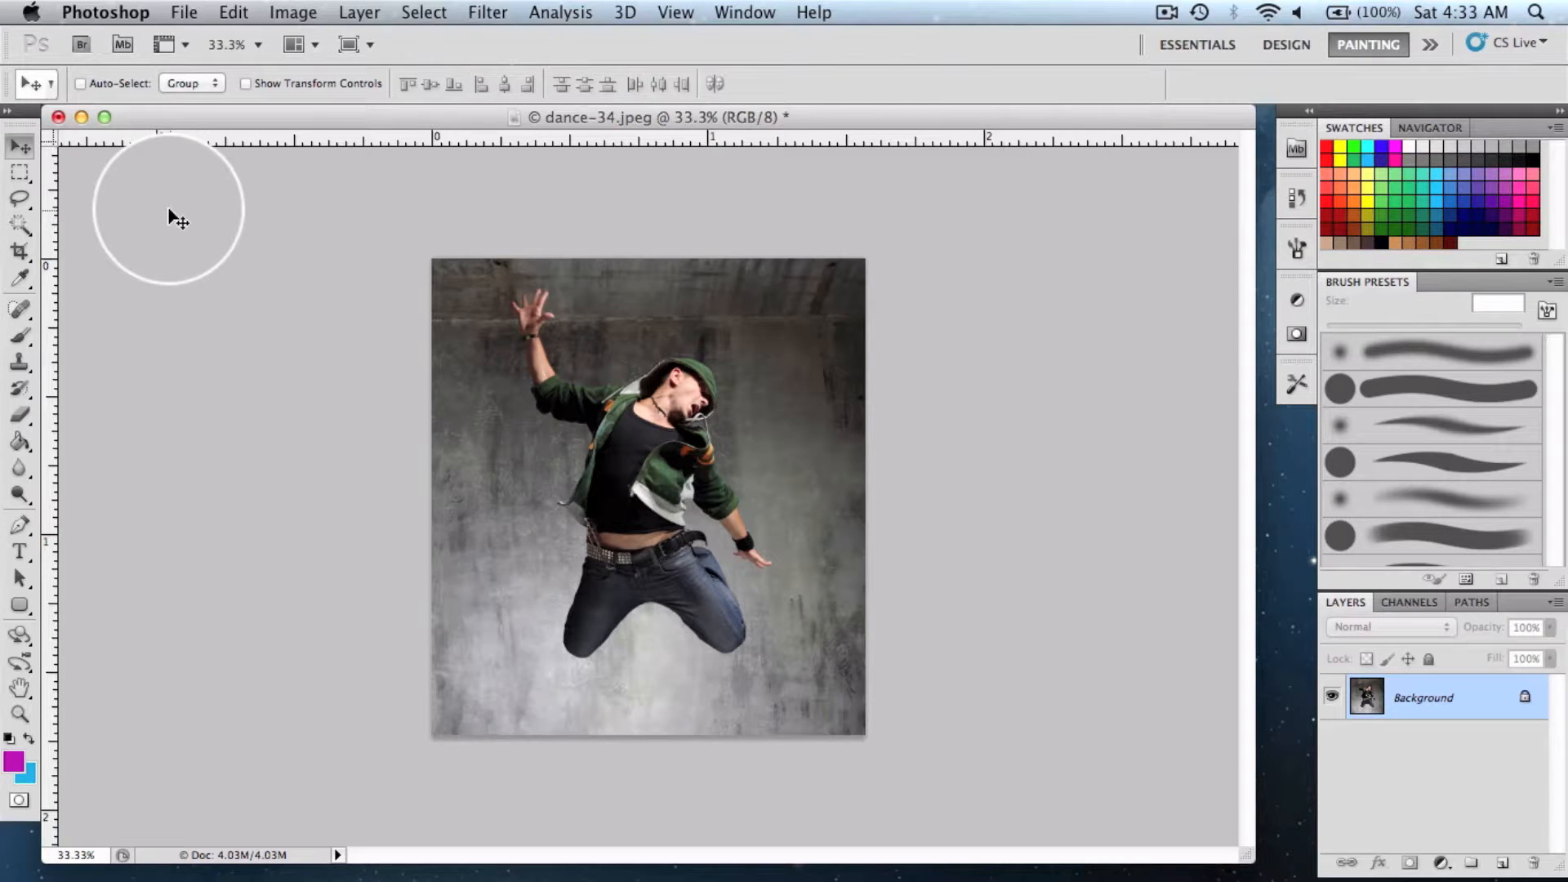
Duplicate the Background layer into a new layer named '1'
right_click(1421, 696)
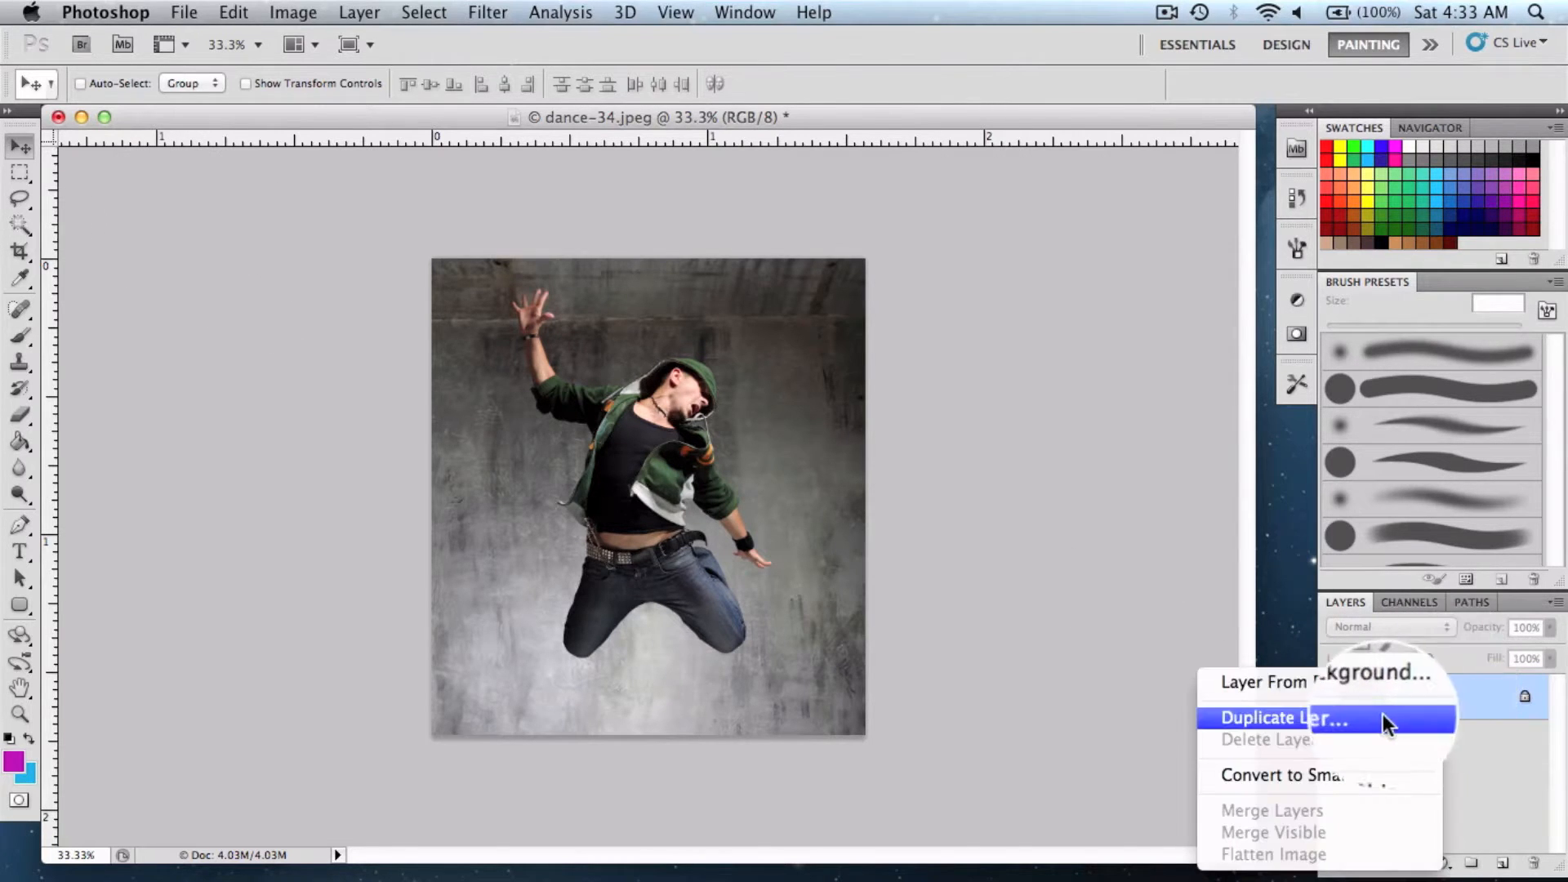
left_click(1283, 718)
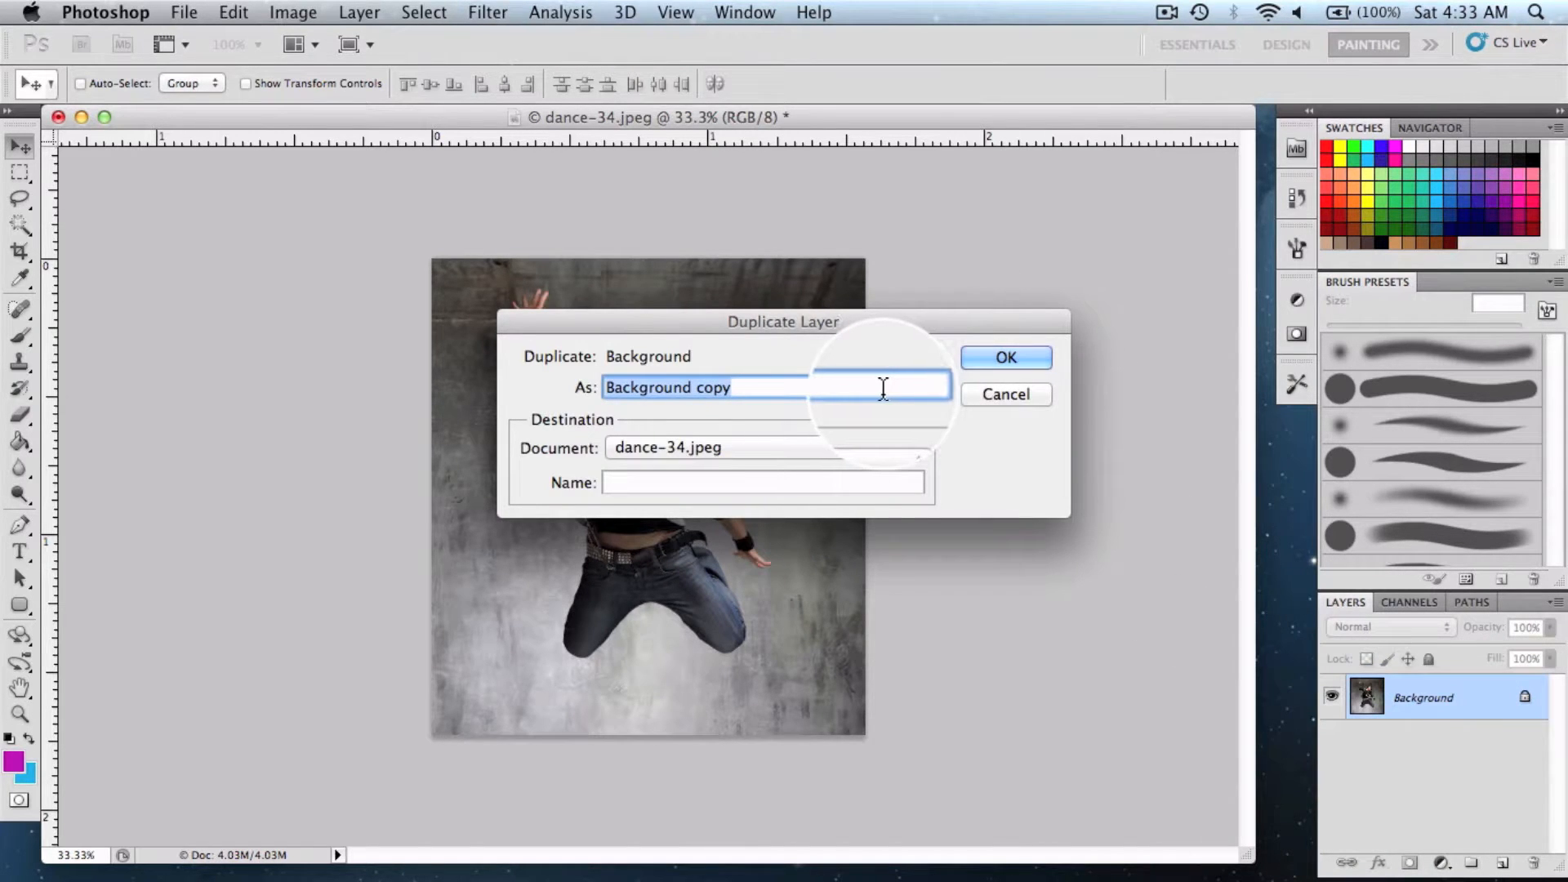
left_click(1005, 356)
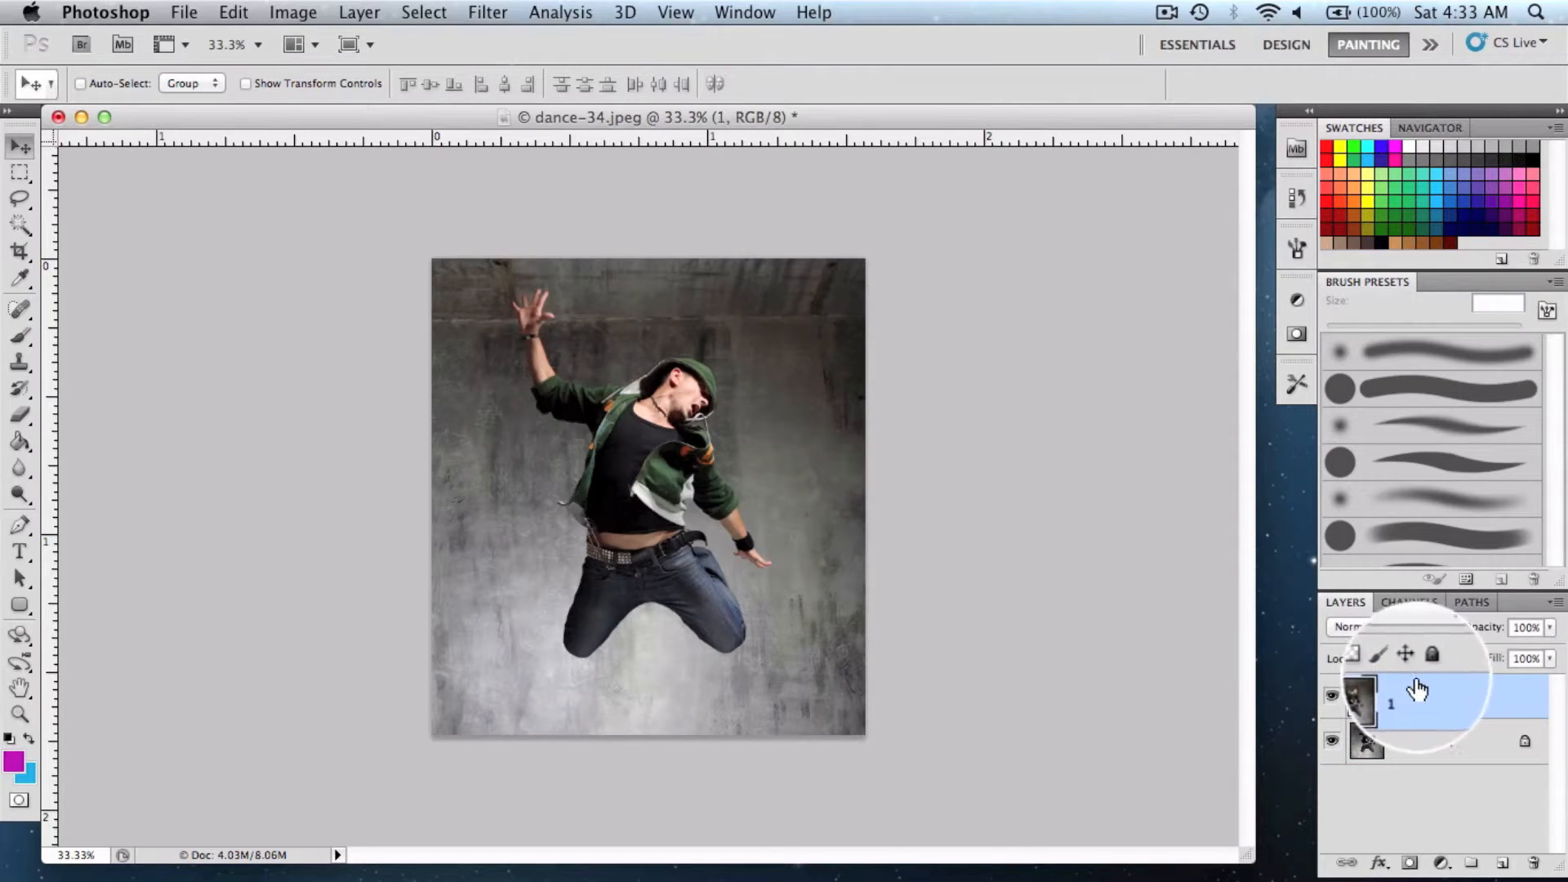
Apply an Image > Adjustments Threshold at level 60 to layer 1
left_click(294, 12)
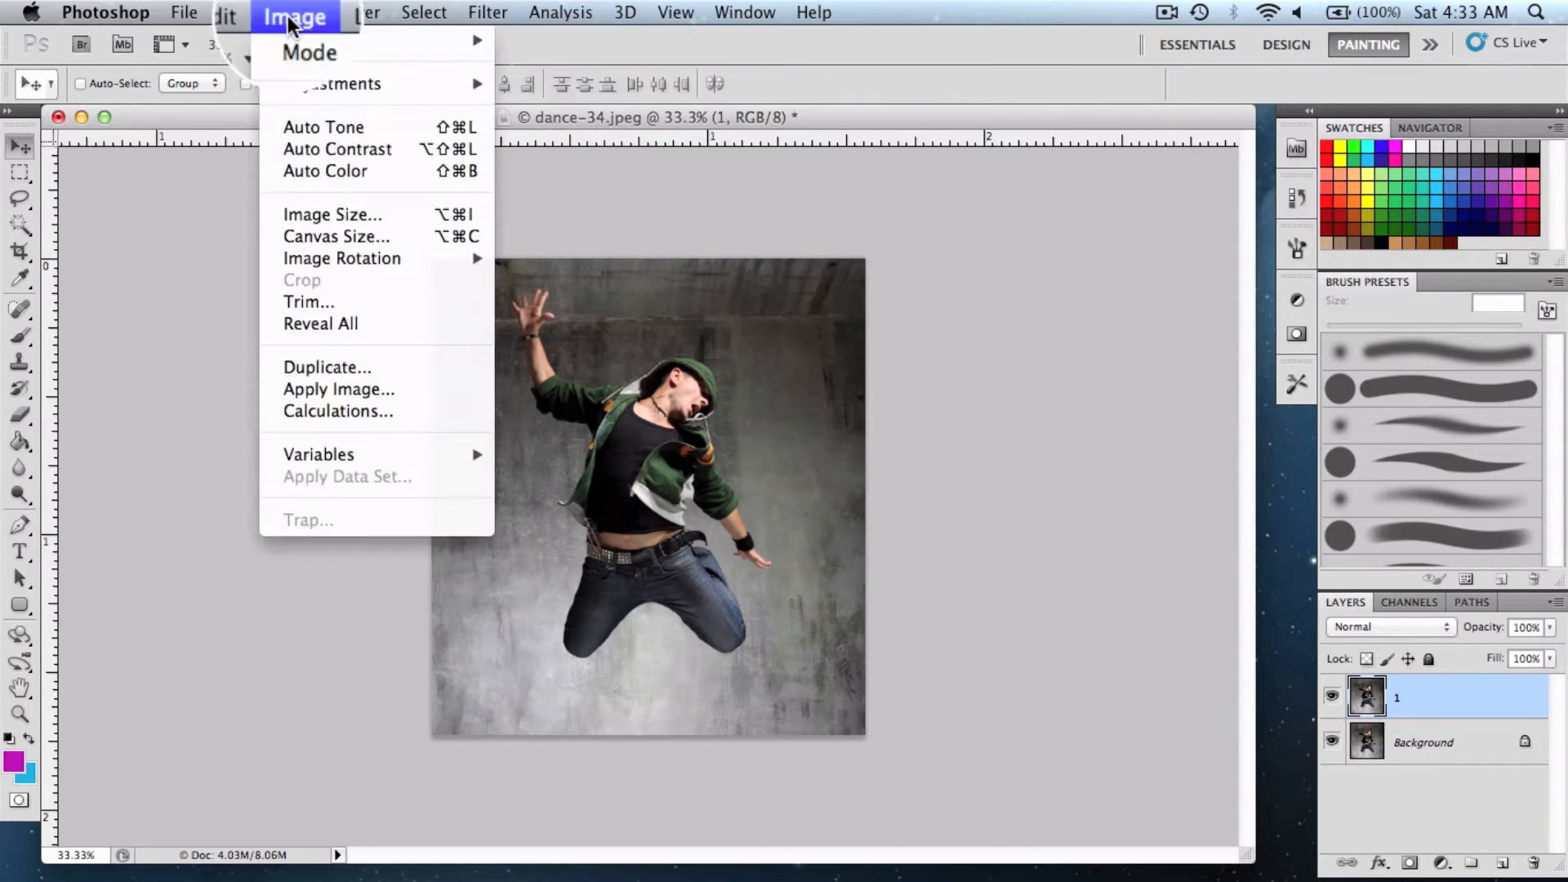
mouse_move(338, 83)
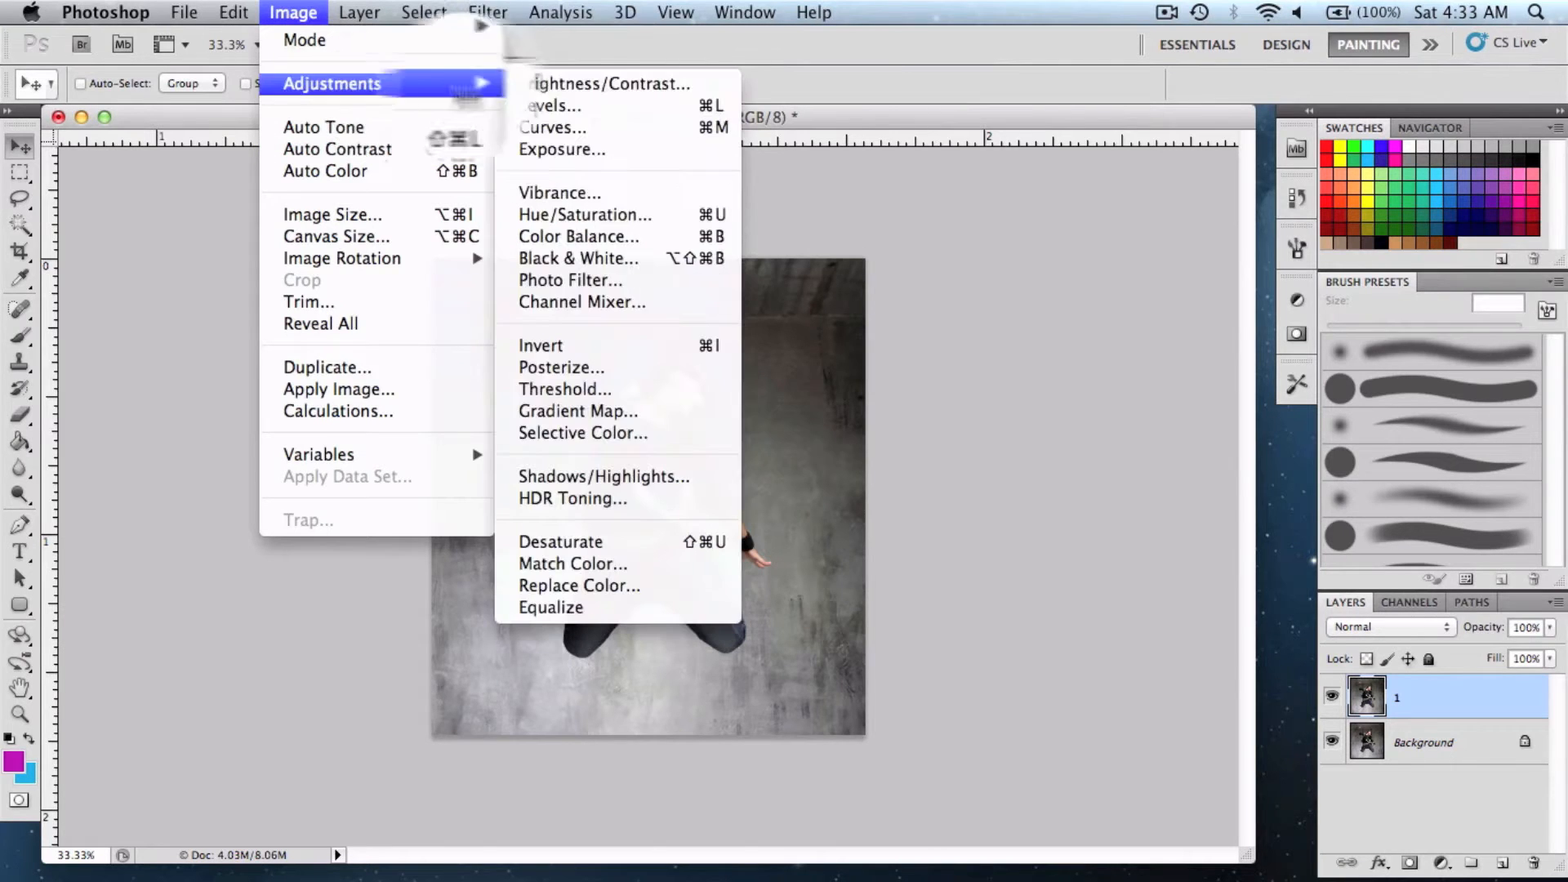
left_click(565, 388)
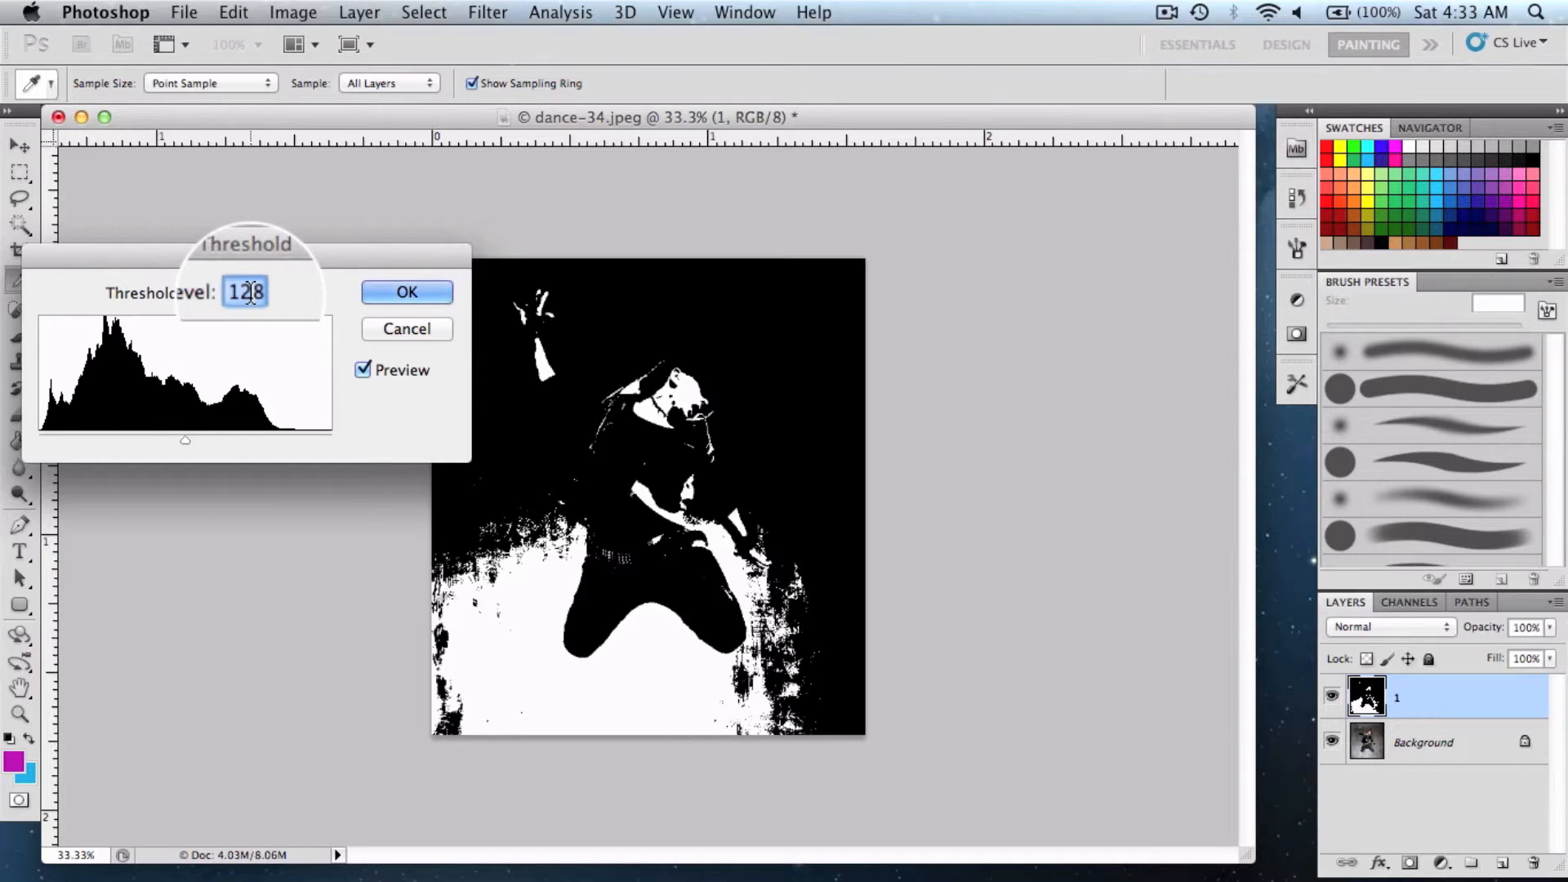
type("50")
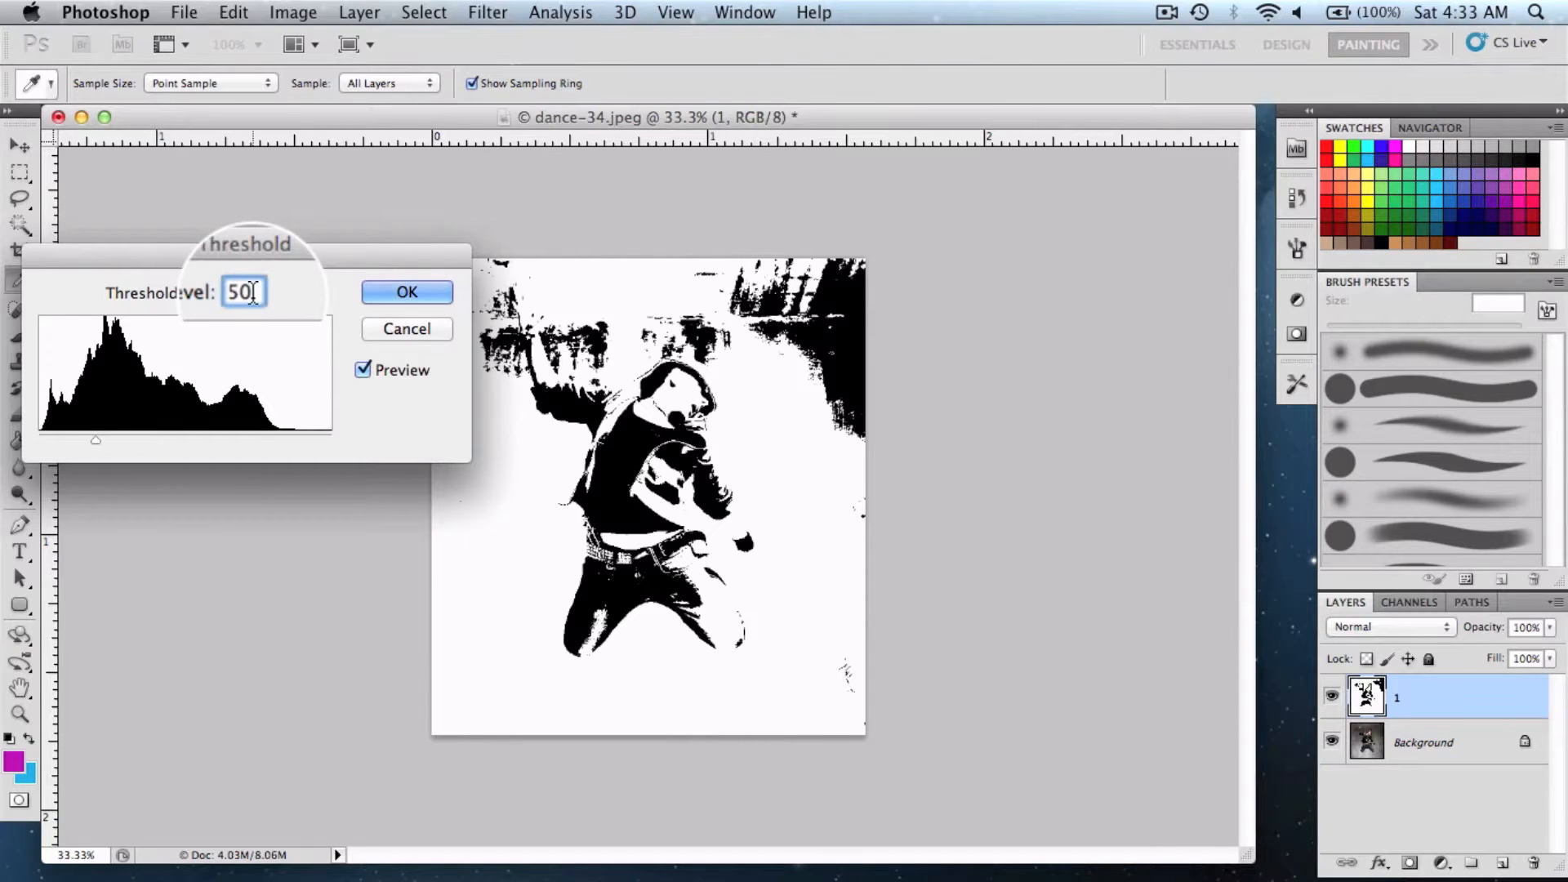
type("6")
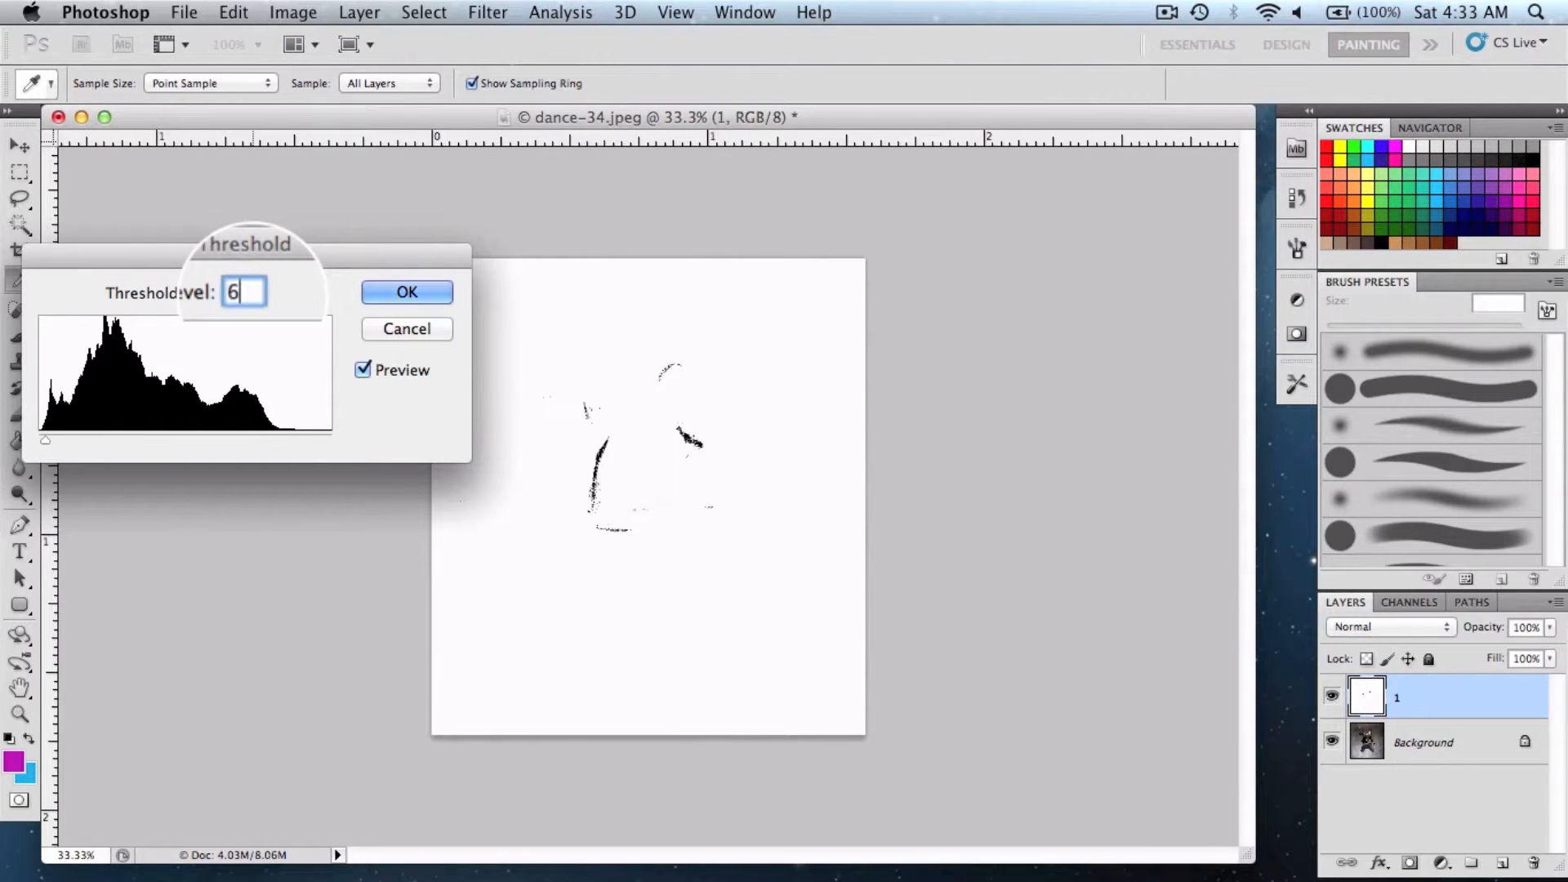
type("0")
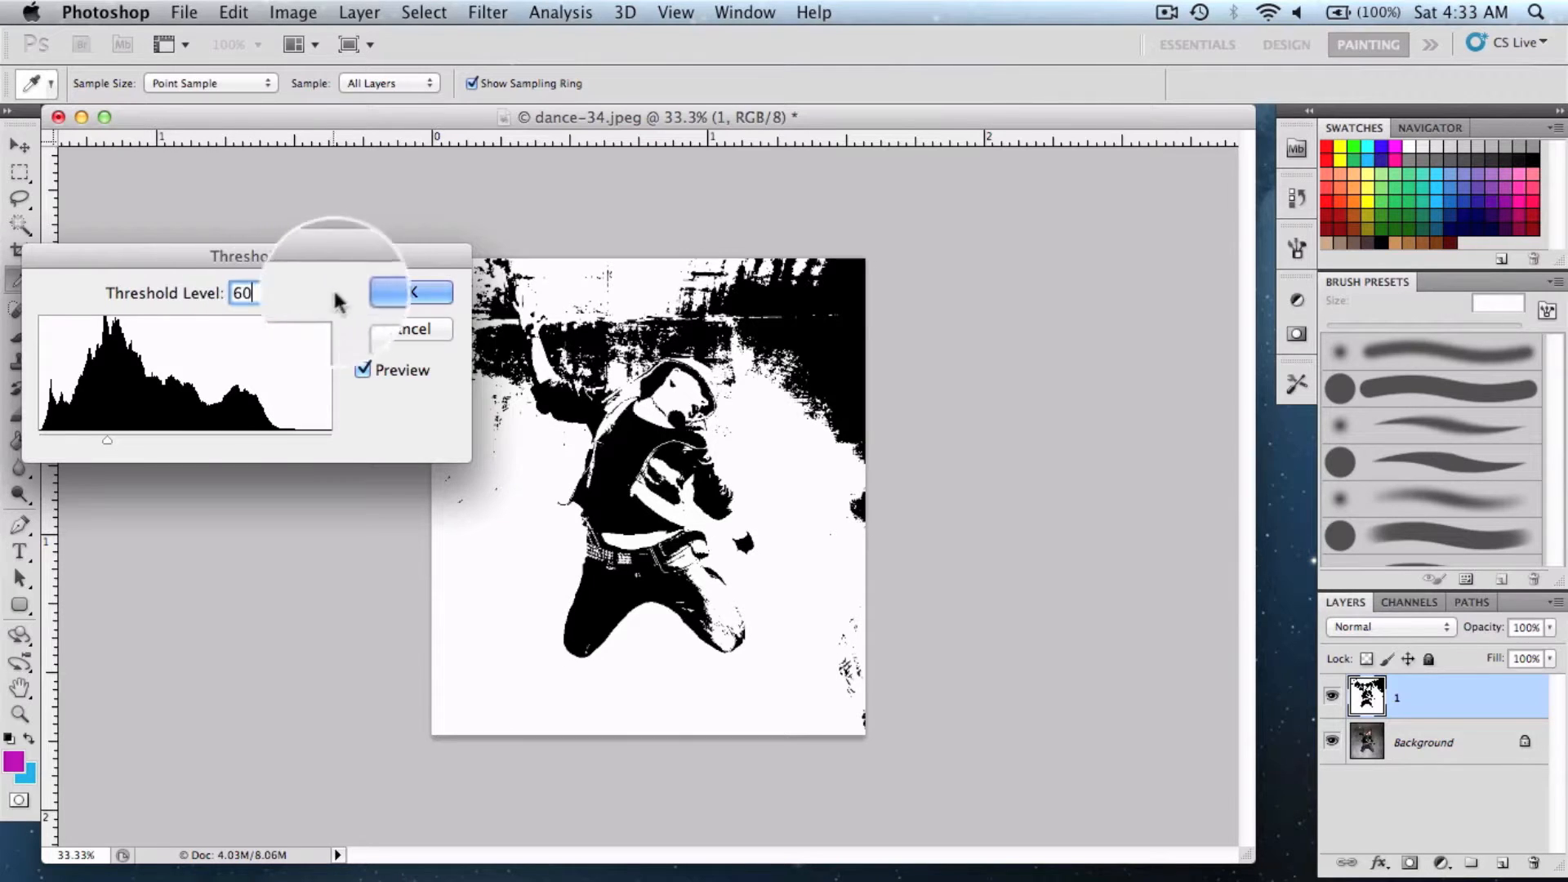
left_click(410, 291)
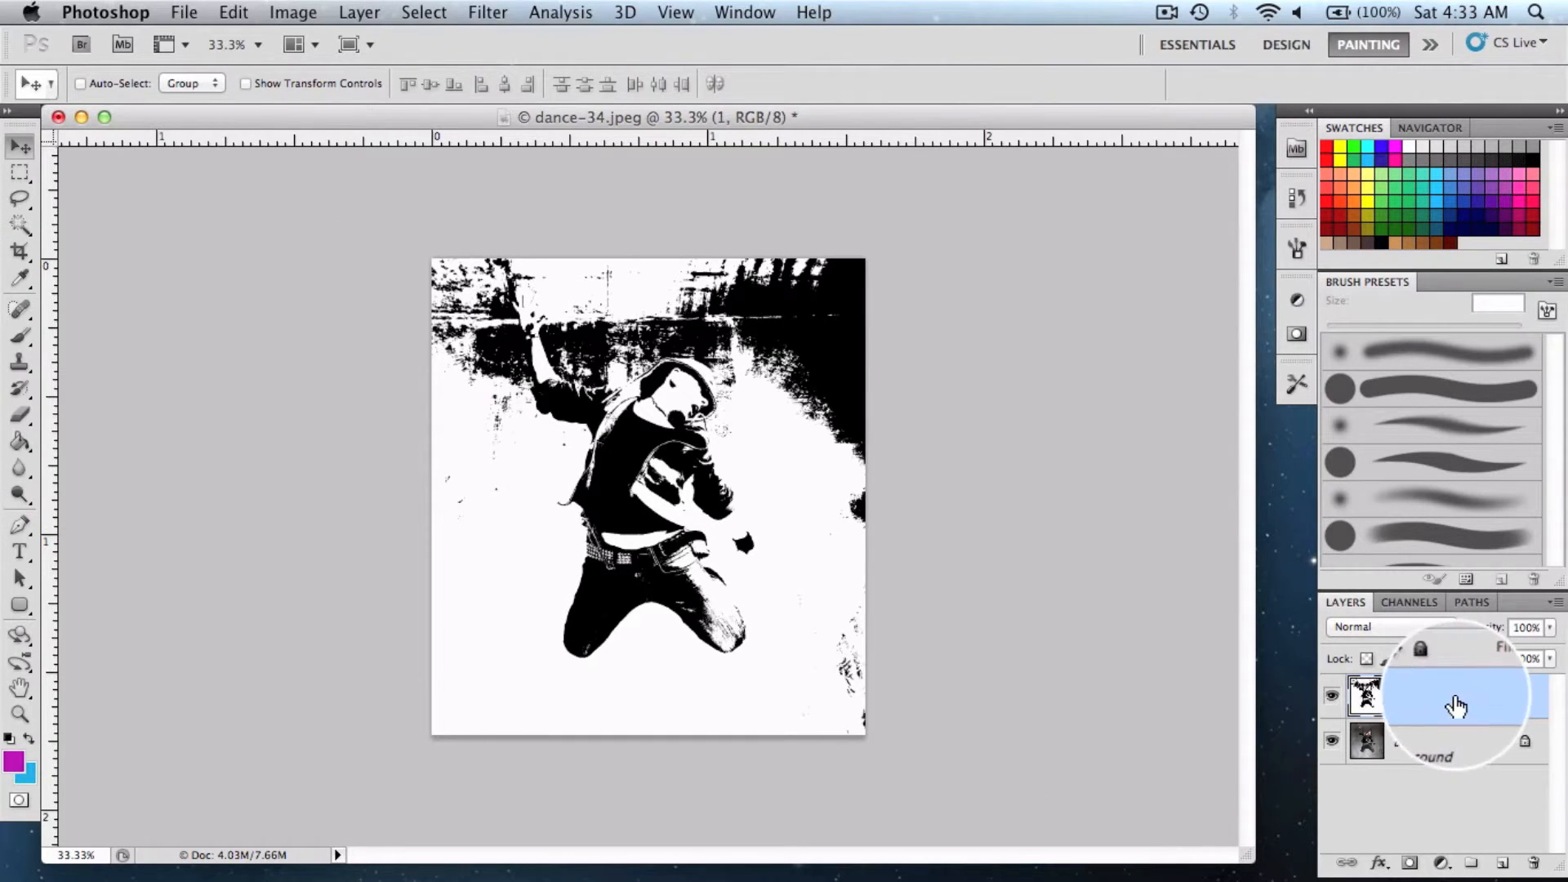
In layer 1's Blending Options, split the Underlying Layer white slider at 204/255
right_click(1456, 705)
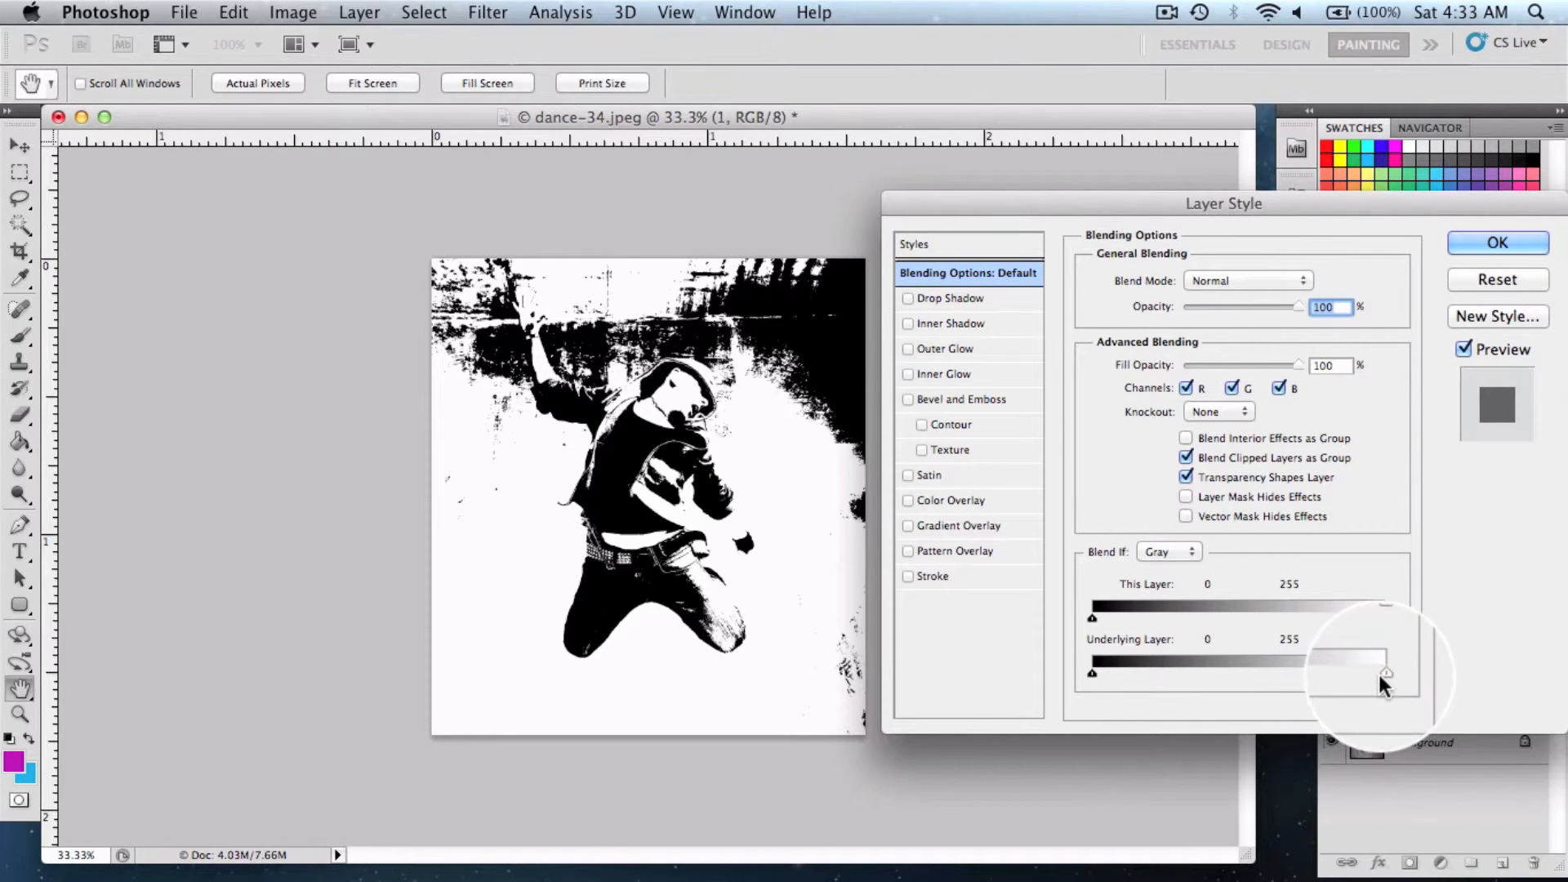
left_click_drag(1388, 672, 1377, 672)
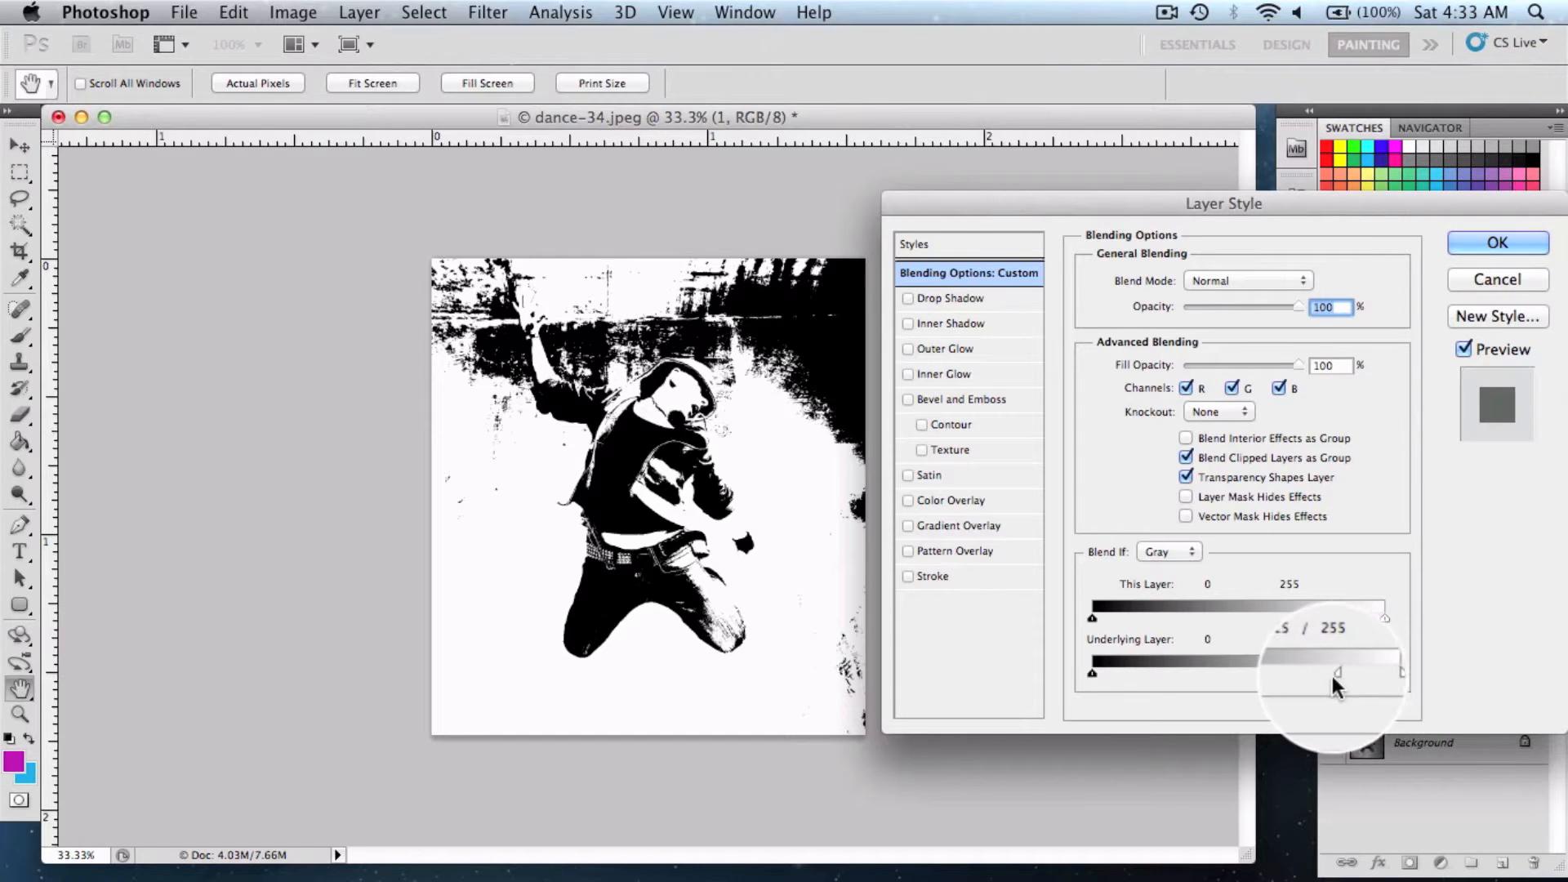
left_click_drag(1337, 672, 1302, 672)
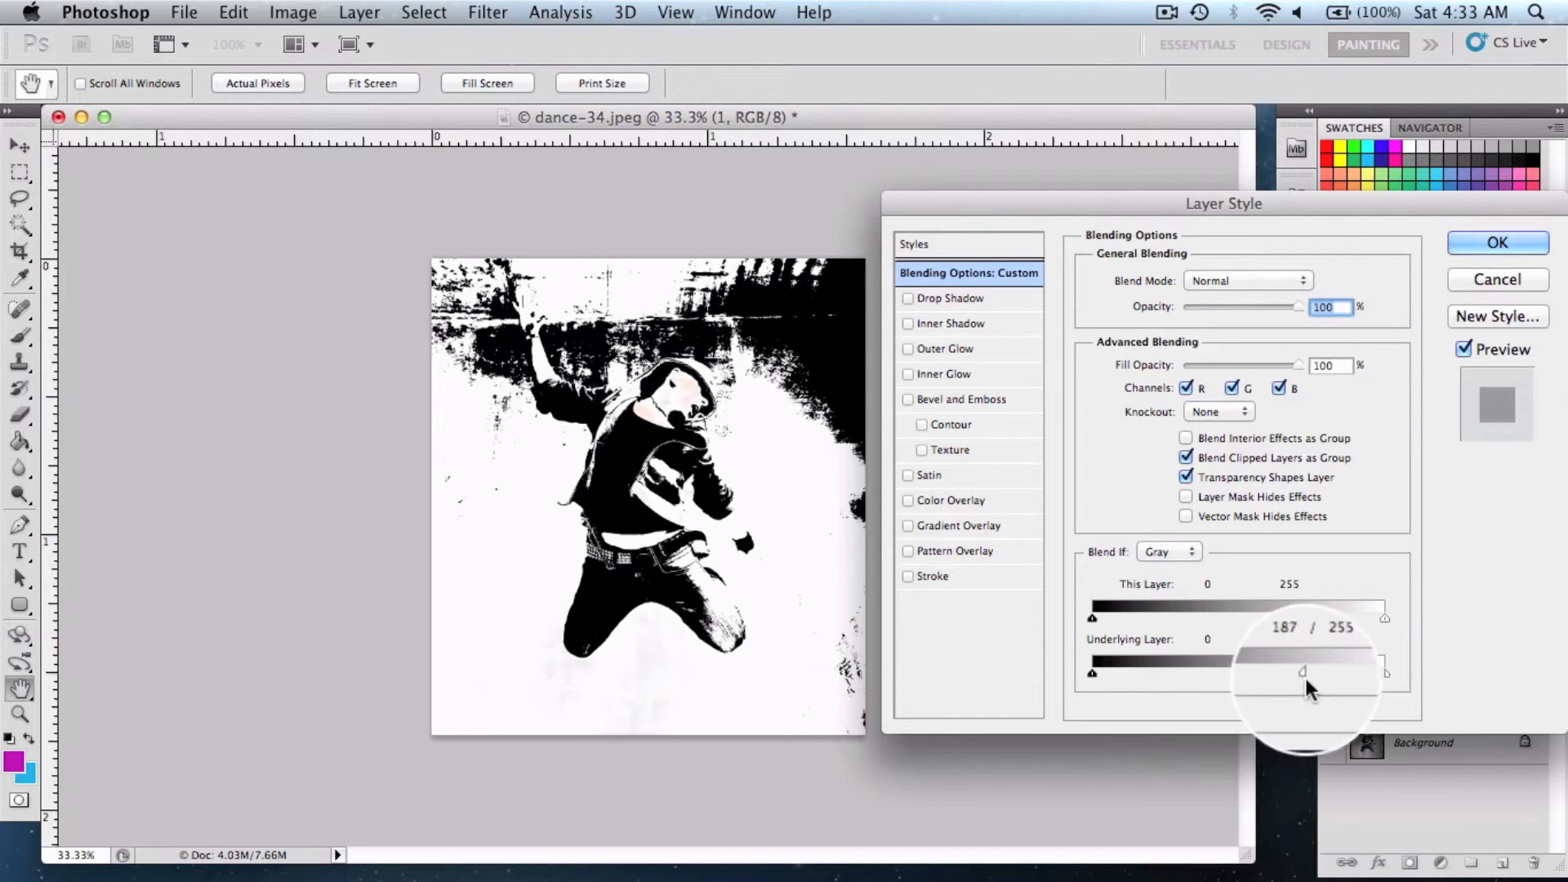
left_click_drag(1302, 672, 1315, 672)
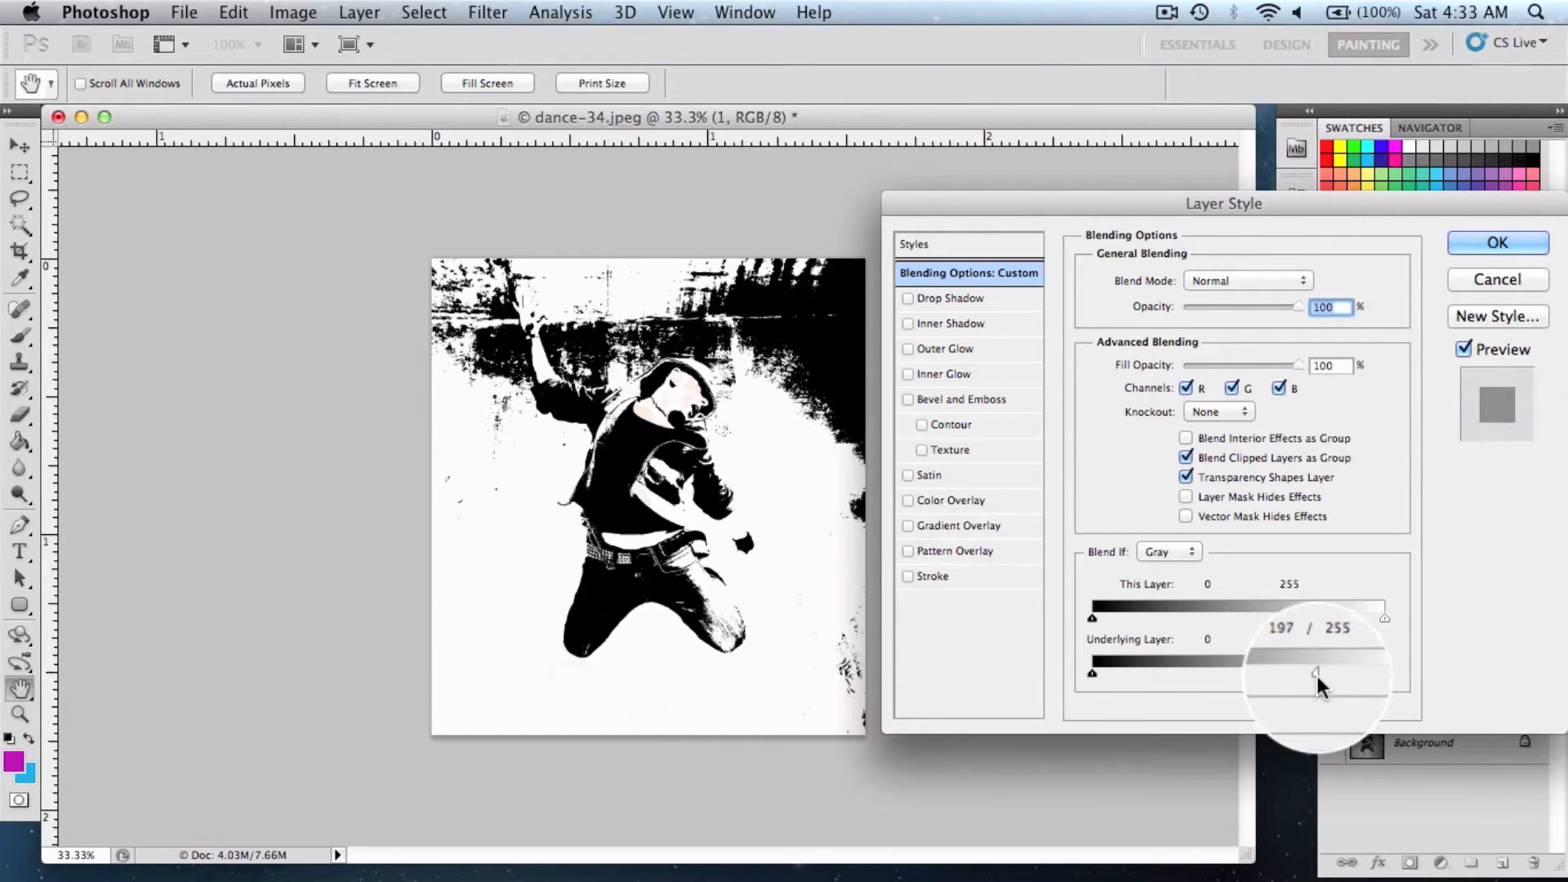
left_click_drag(1315, 673, 1330, 673)
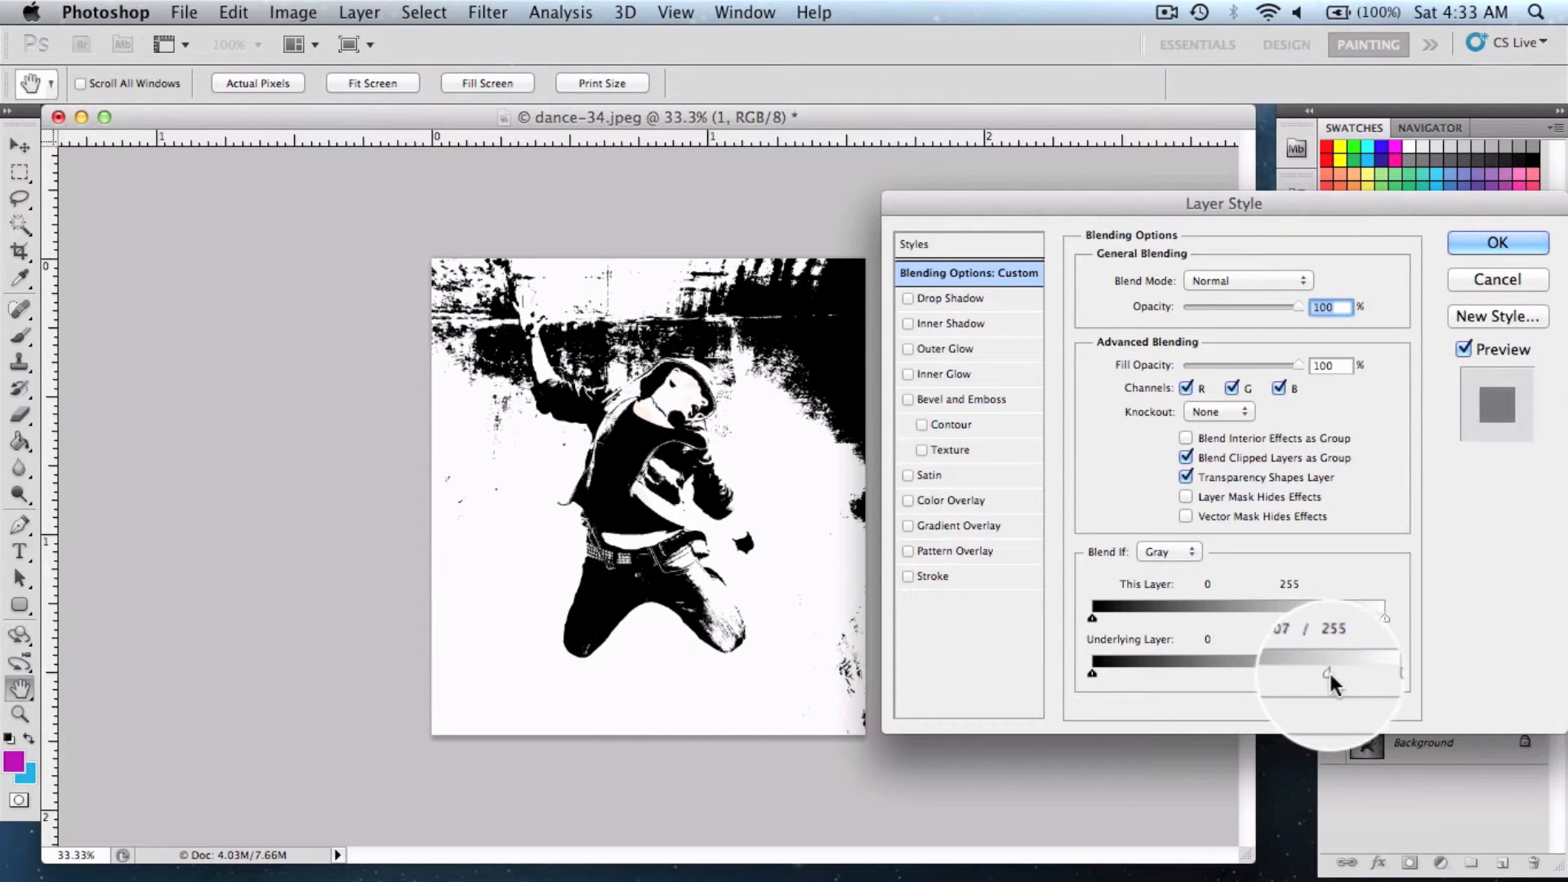
left_click_drag(1328, 673, 1328, 673)
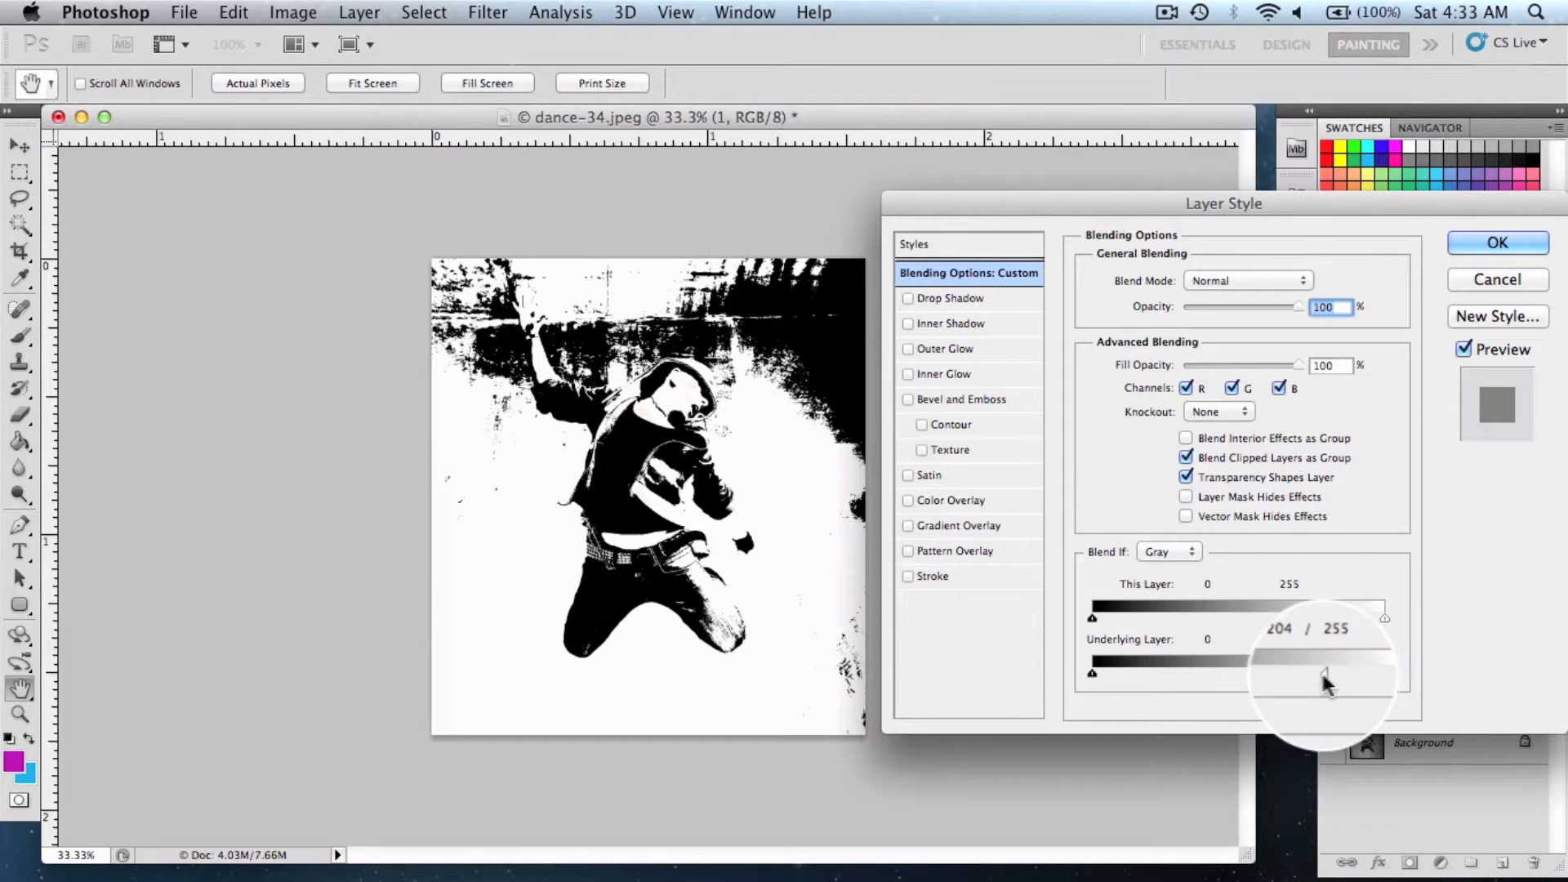
left_click_drag(1323, 673, 1091, 672)
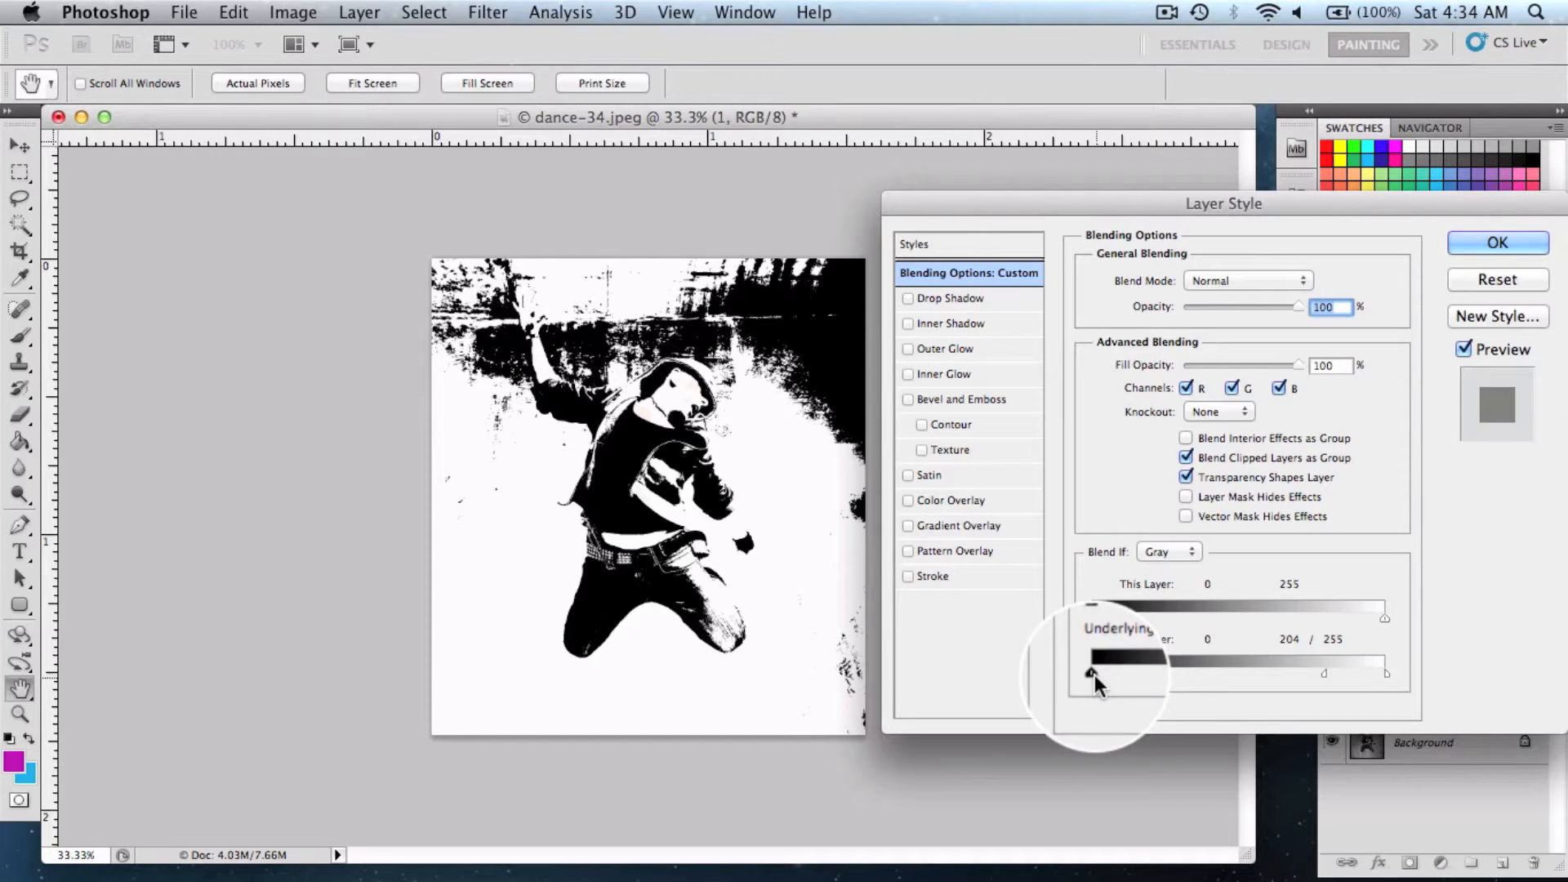
left_click_drag(1091, 674, 1150, 674)
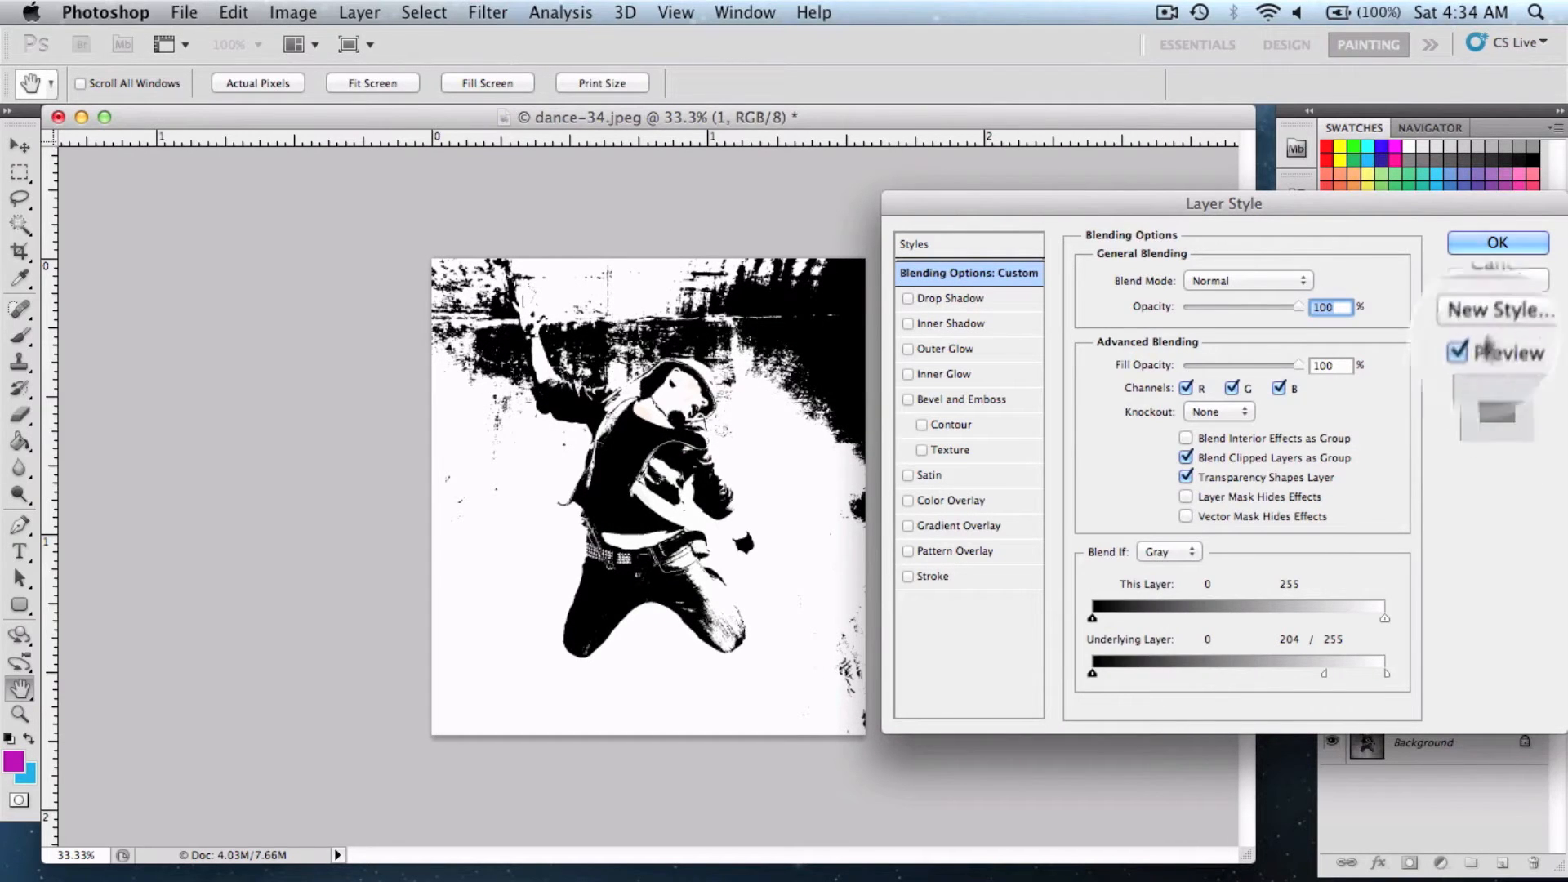
left_click(1497, 242)
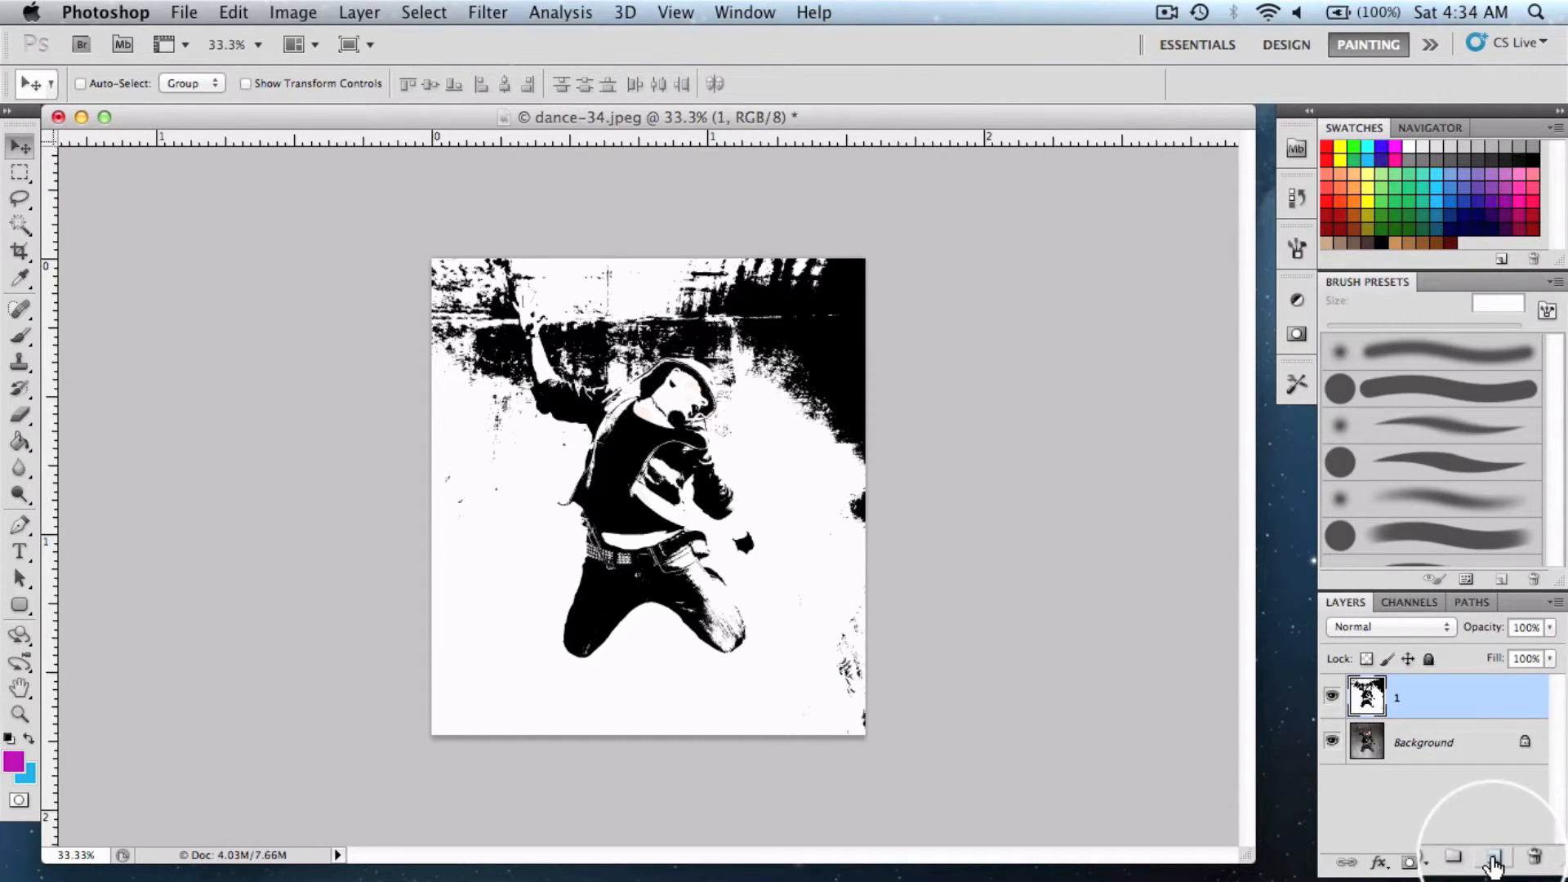
Add empty Layer 1 with a 204/255 Underlying Layer split, and ready the brush
left_click(1493, 862)
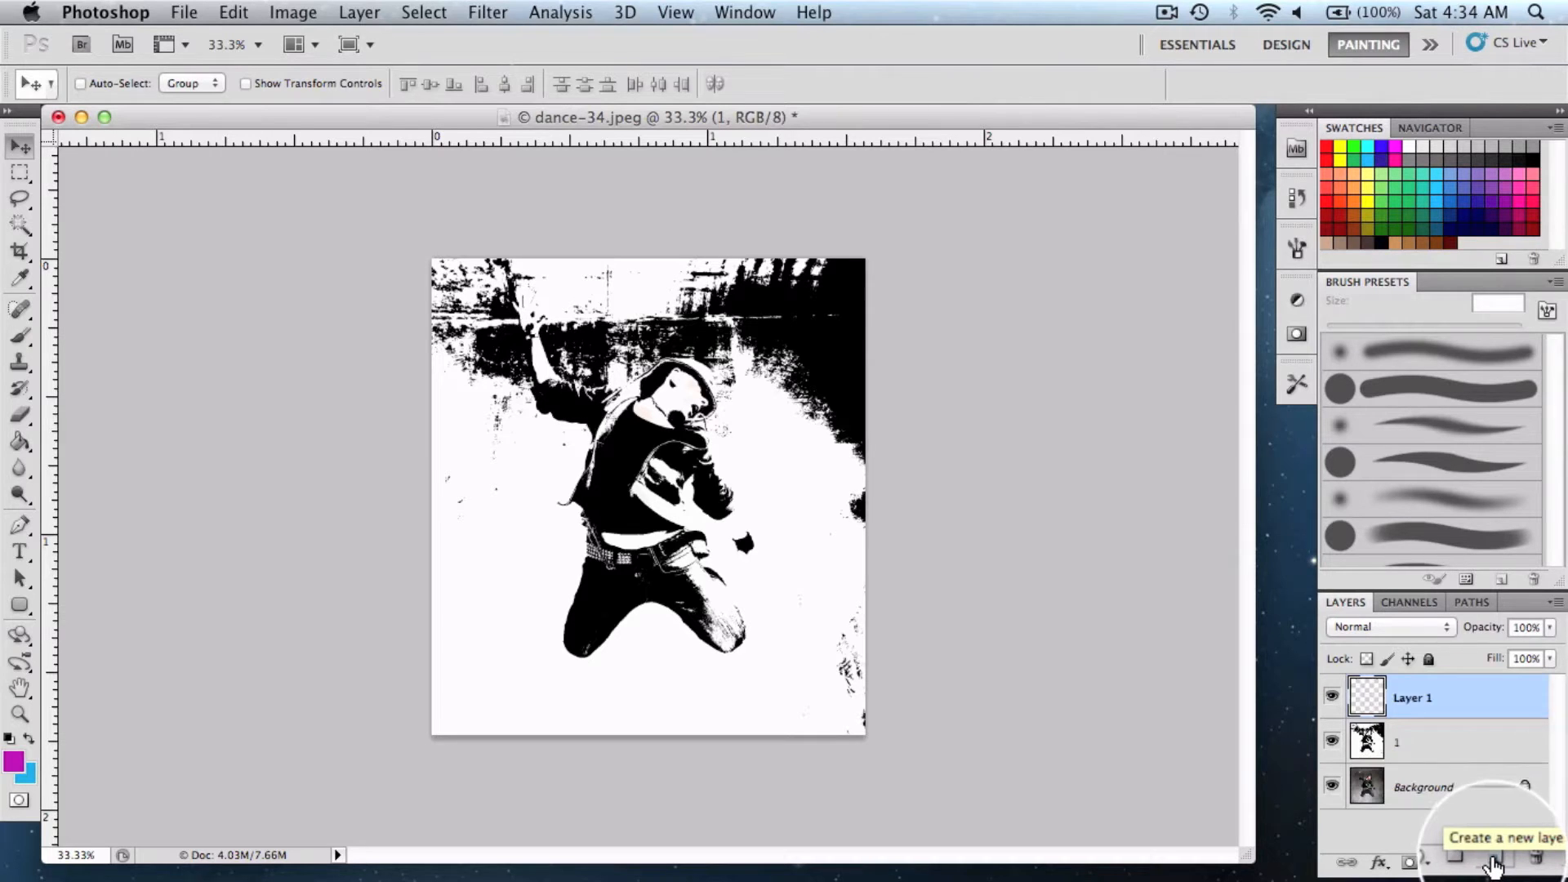
right_click(1412, 697)
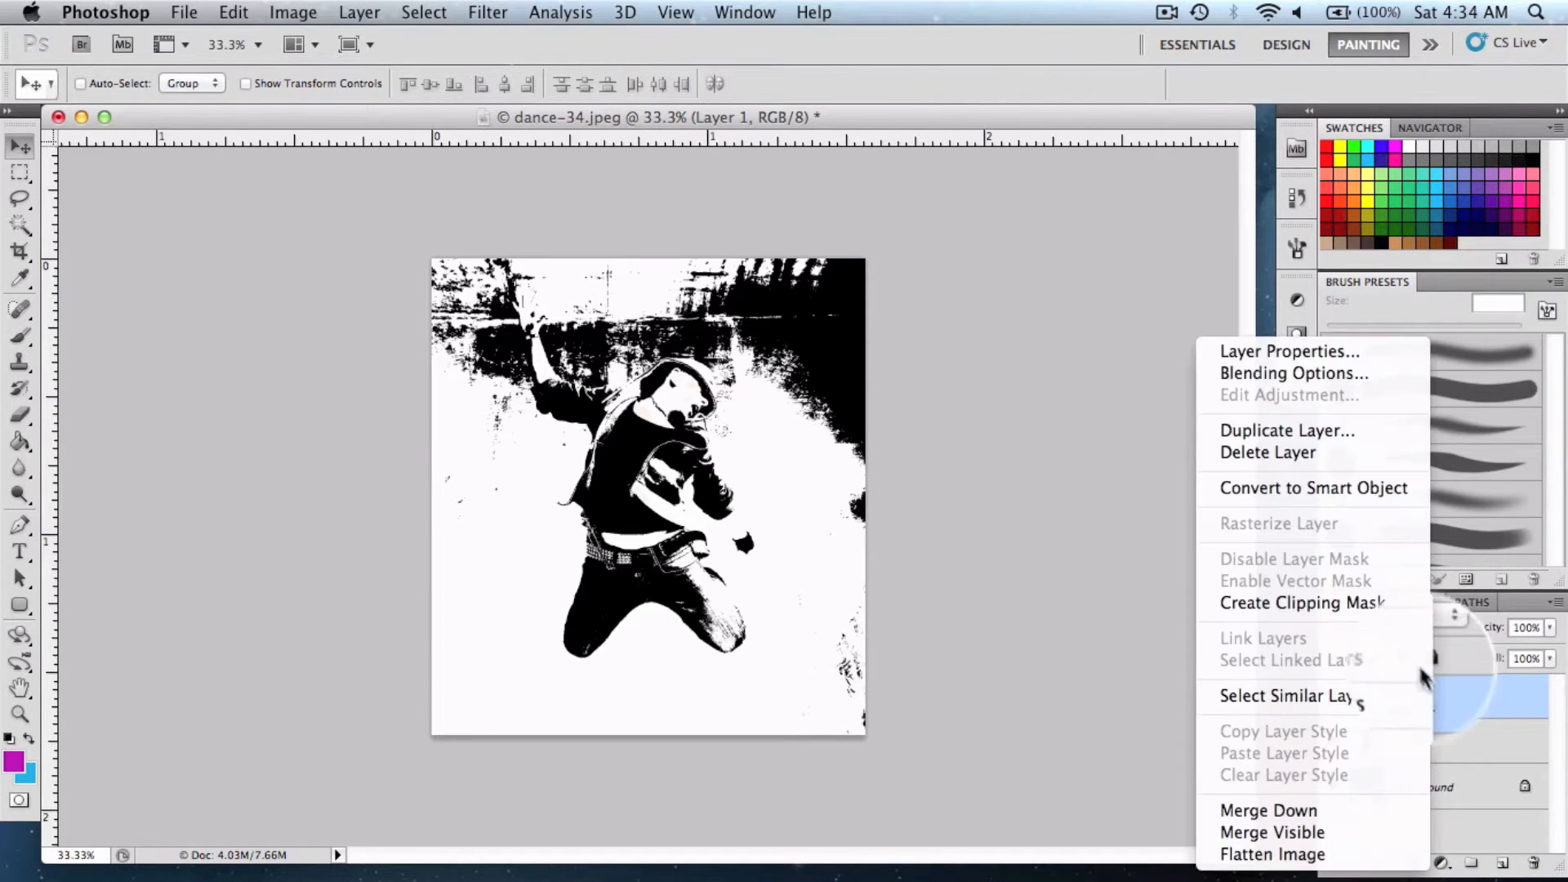
left_click(1293, 372)
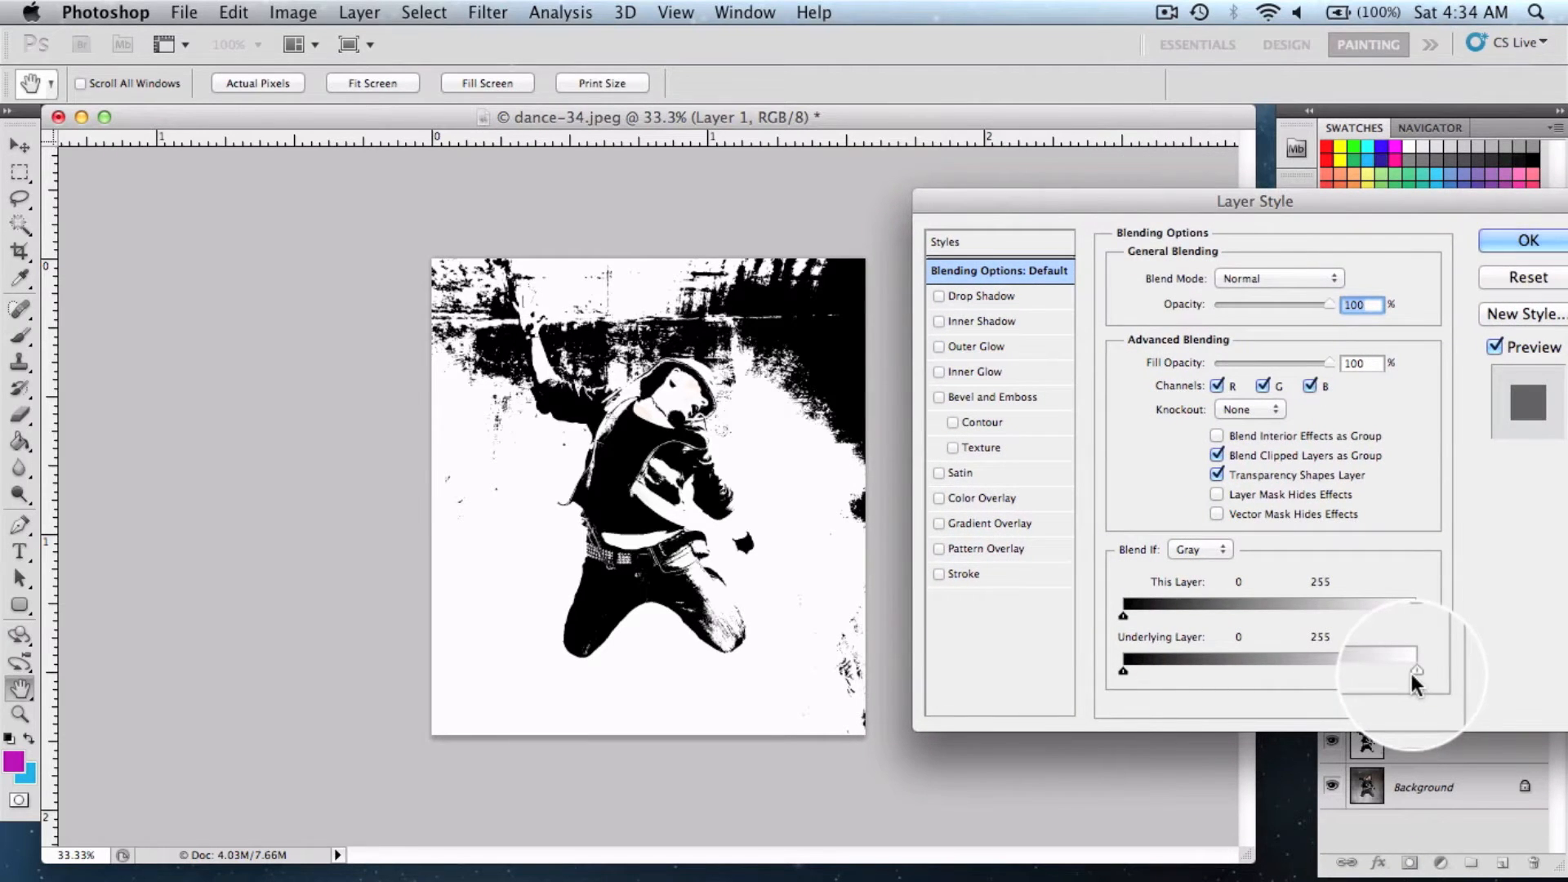
left_click_drag(1416, 671, 1411, 671)
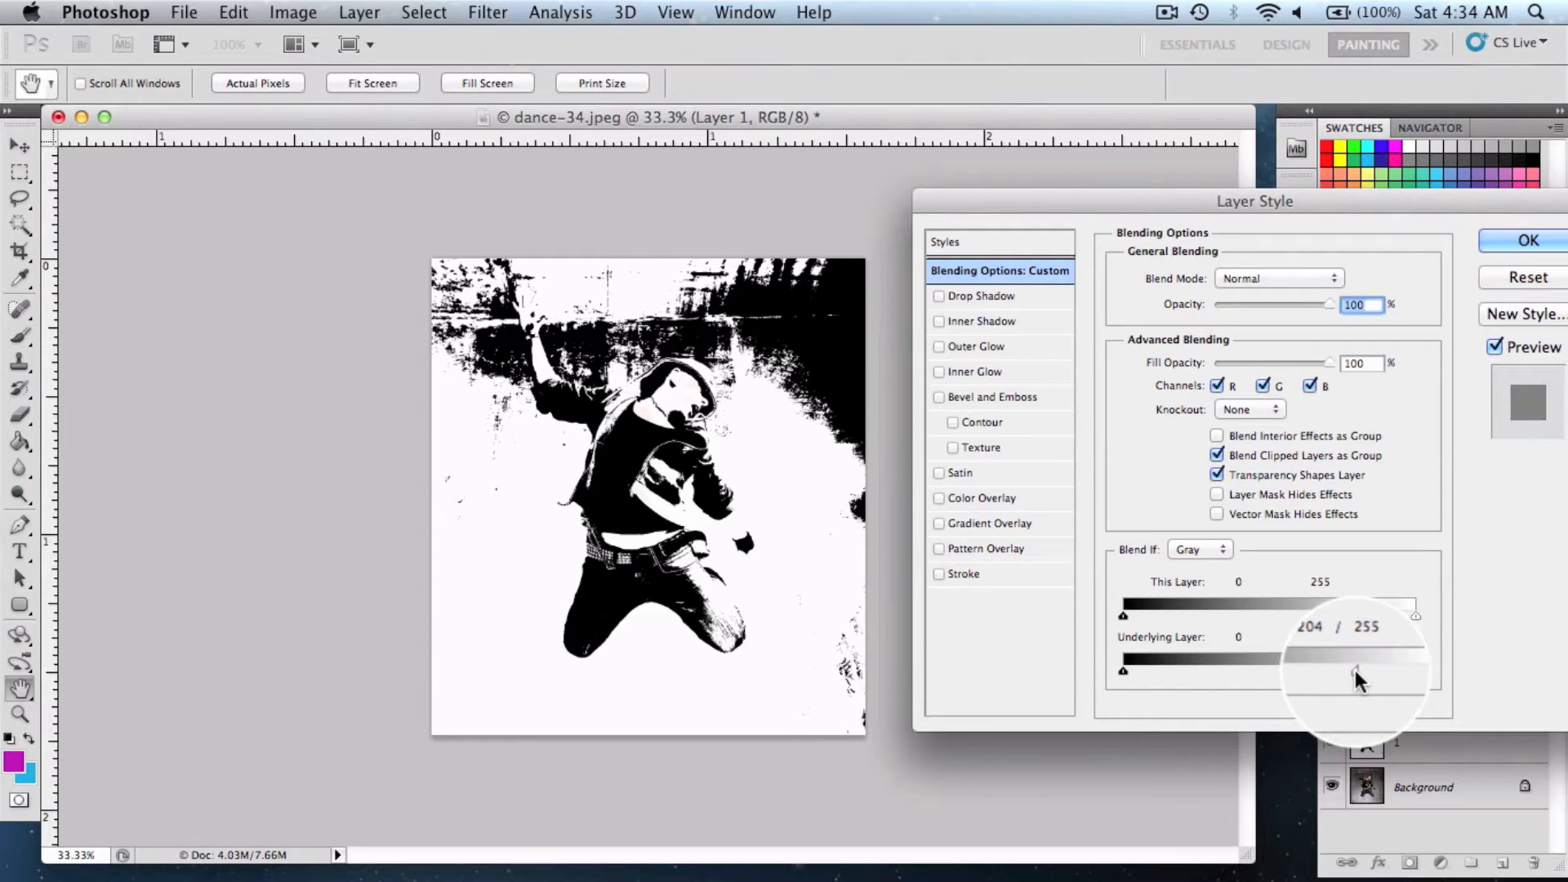
left_click_drag(1350, 670, 1359, 670)
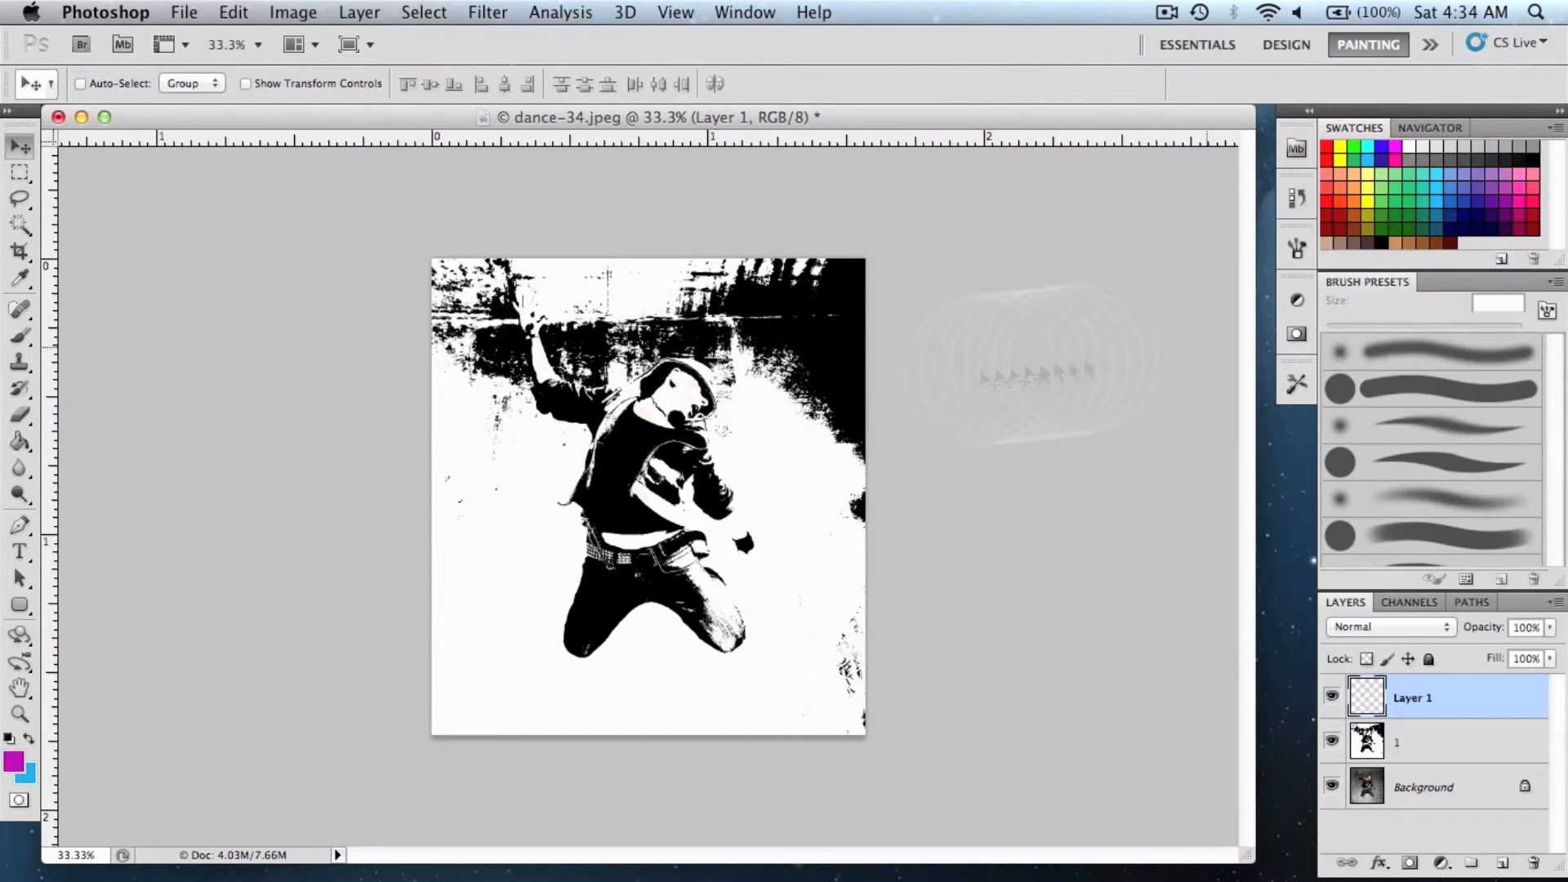
left_click(19, 335)
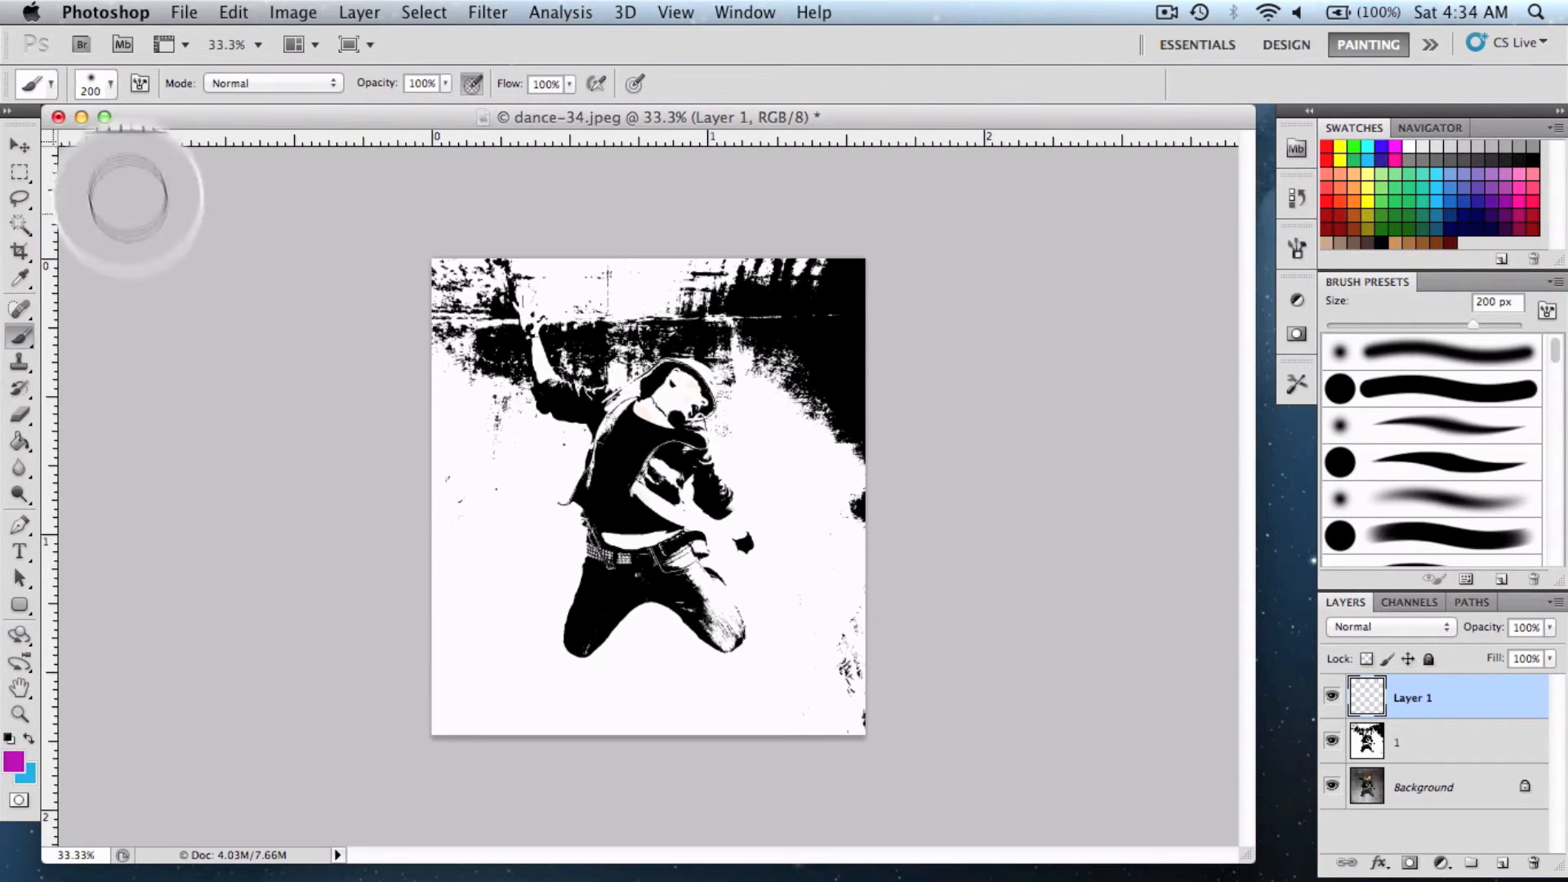
Glance at the brush Tool Presets list, then open the magenta foreground Color Picker
left_click(64, 84)
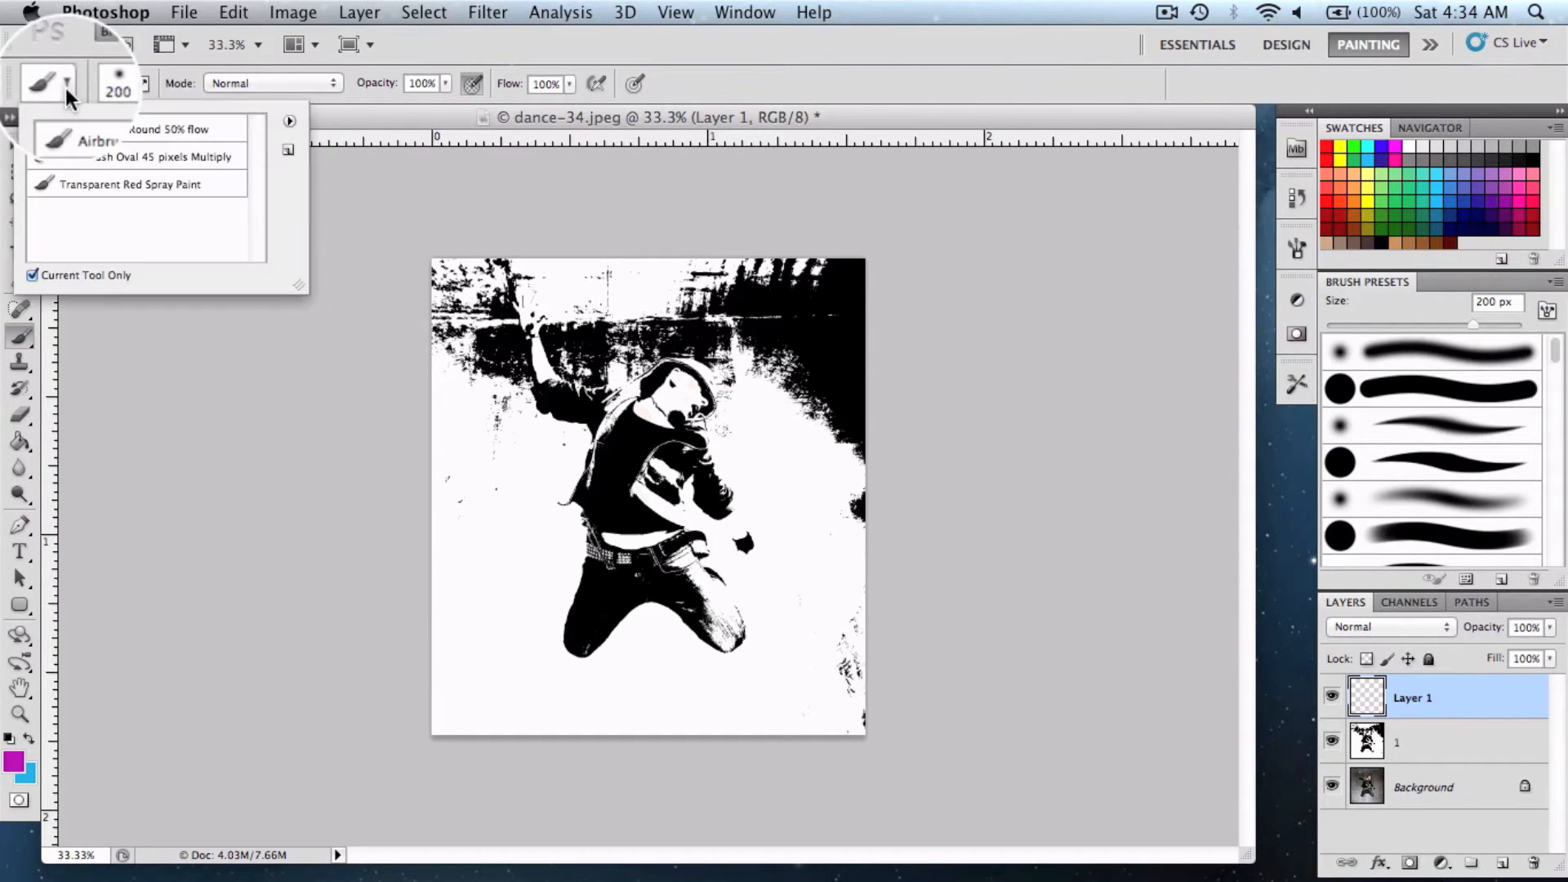
left_click(108, 83)
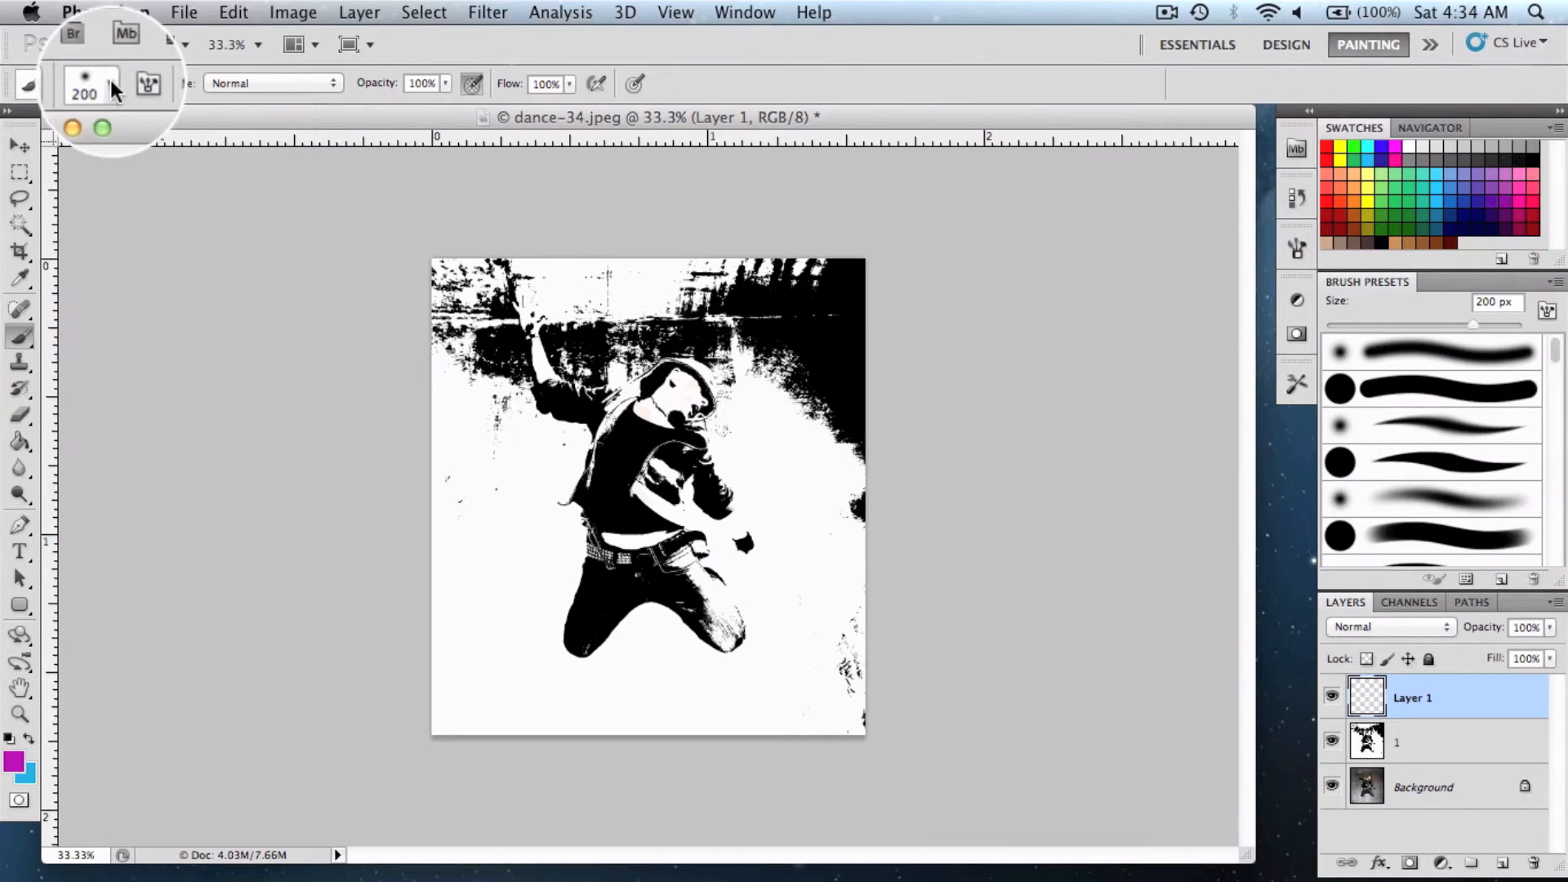
left_click(17, 760)
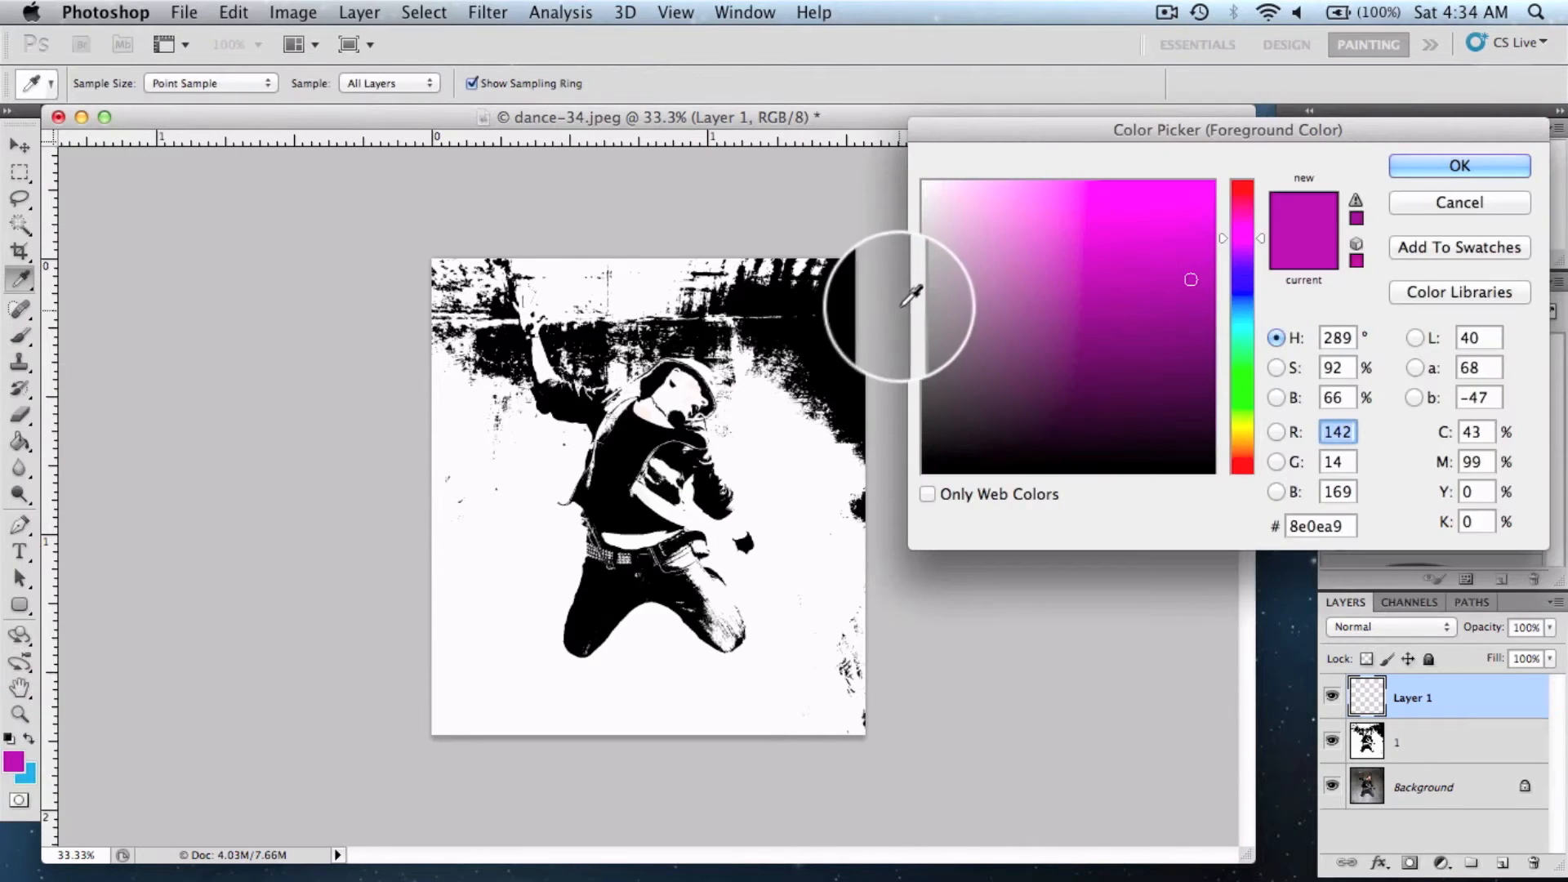
mouse_move(1240, 318)
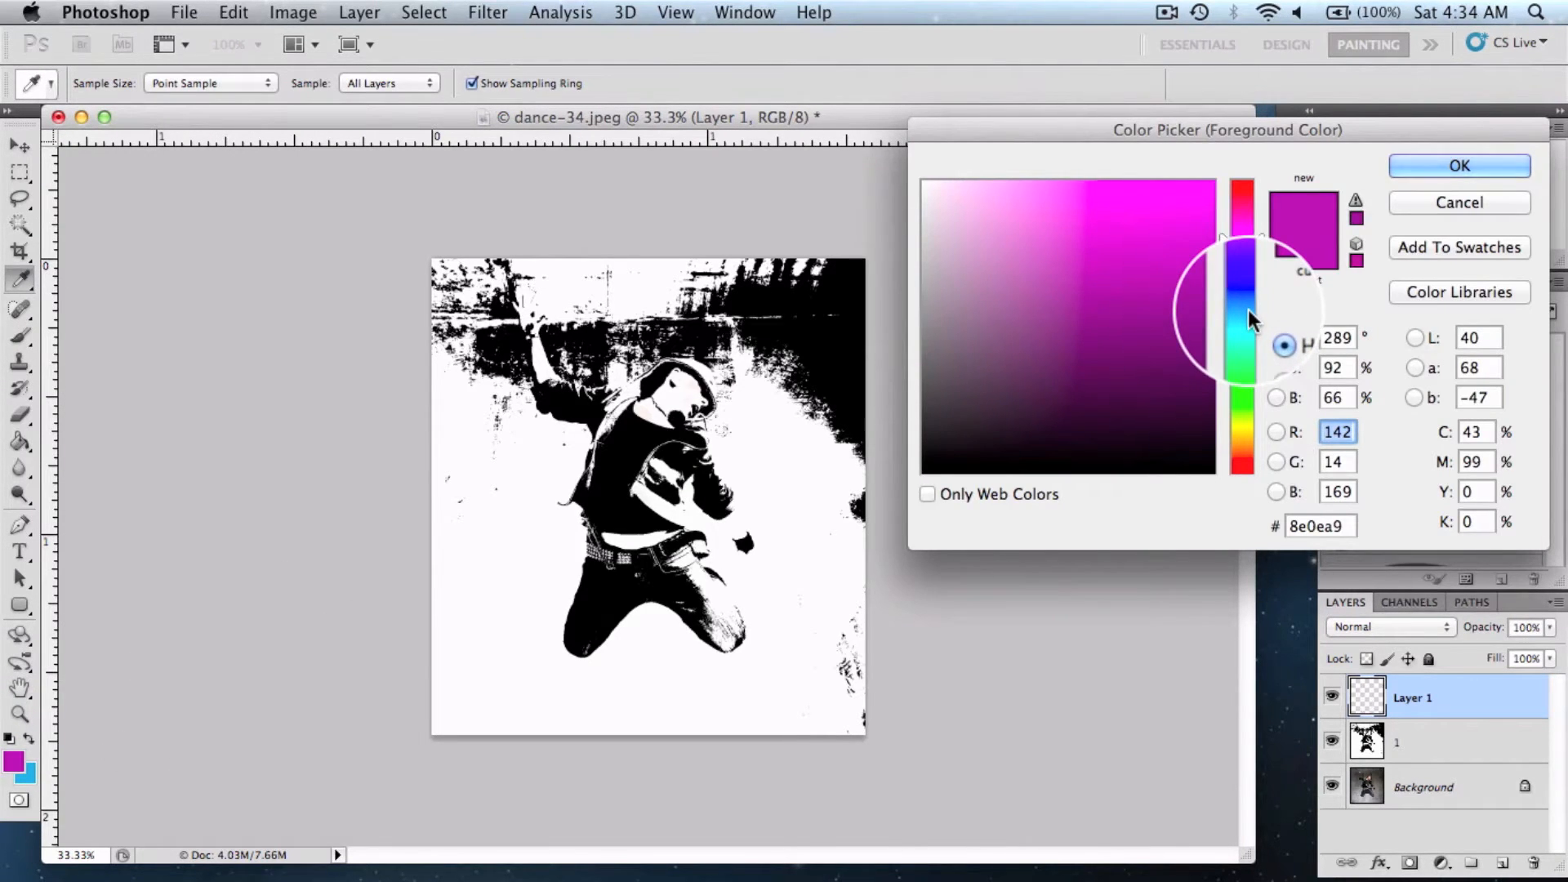
Confirm magenta and paint soft strokes, then confirm blue (#085296) for a patch
left_click(1199, 293)
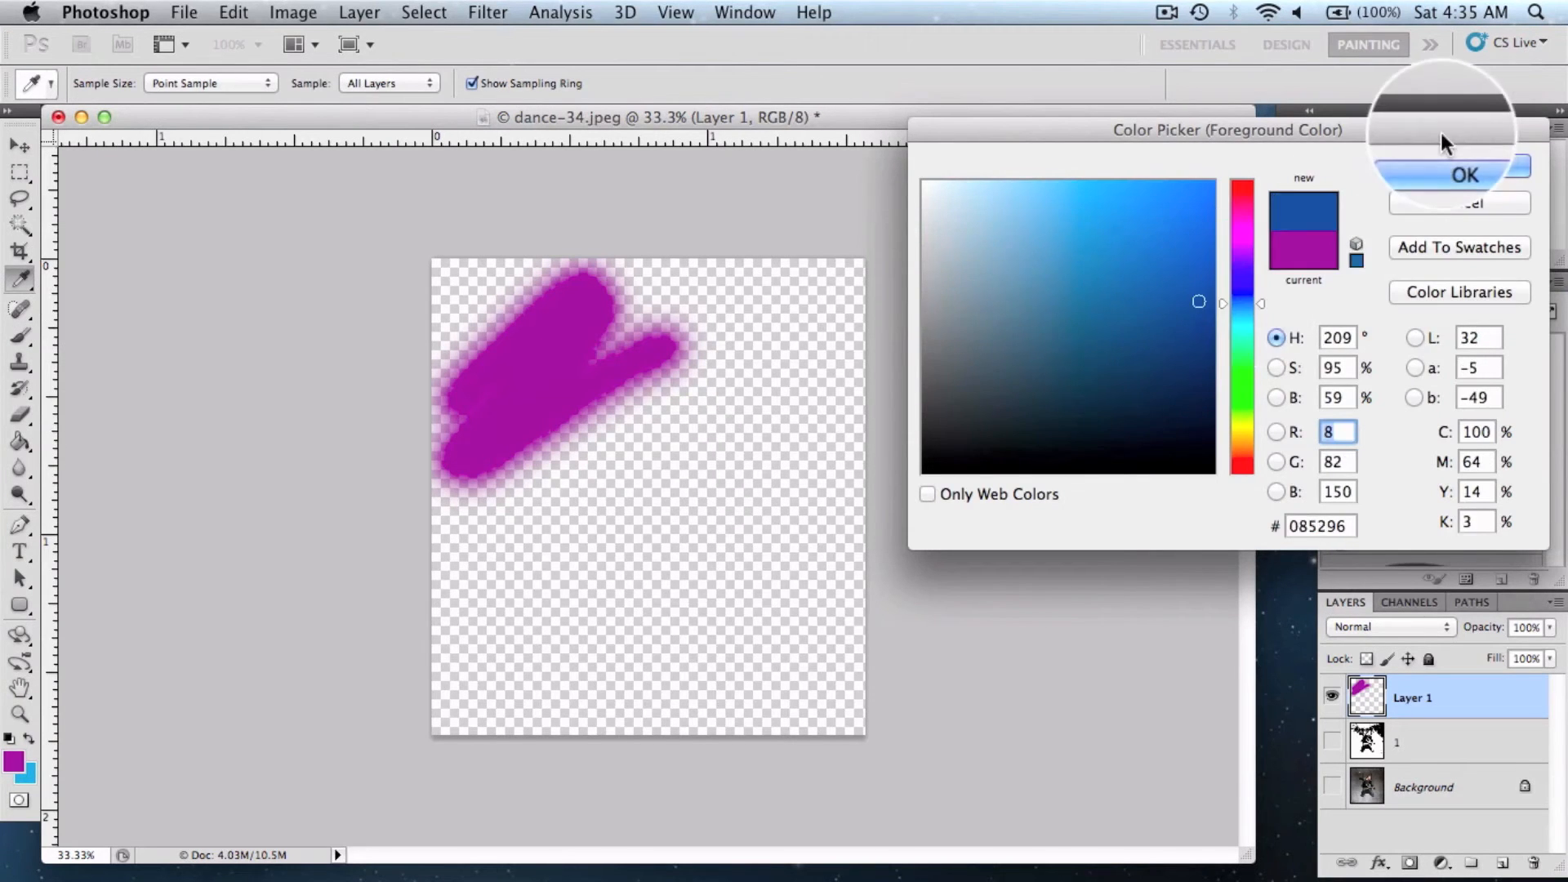
left_click(1465, 175)
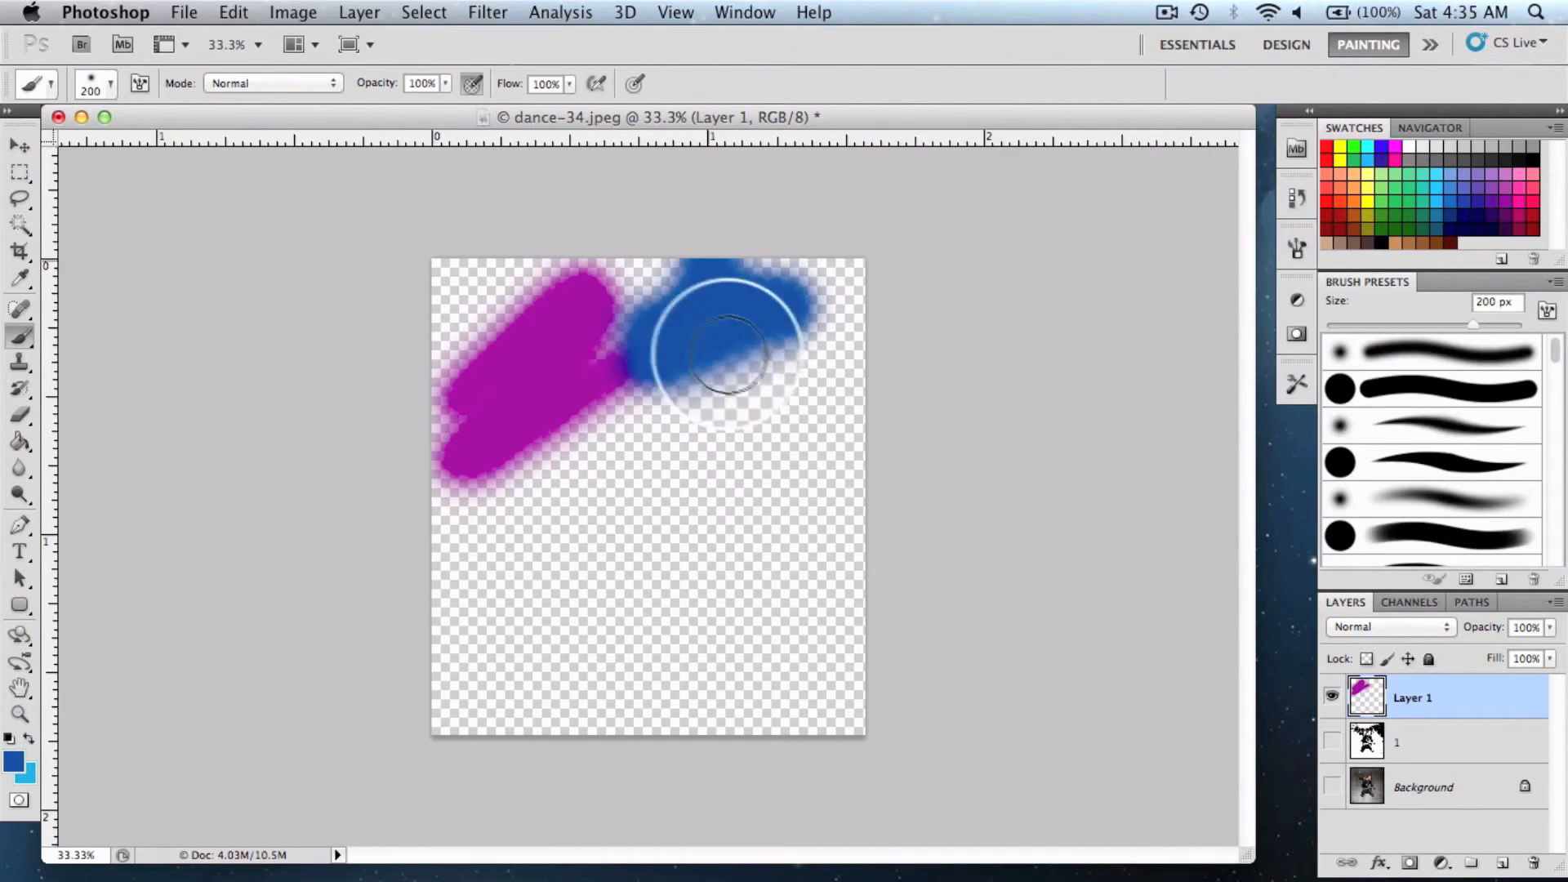
Pick red and paint strokes across the middle of the canvas
left_click(20, 762)
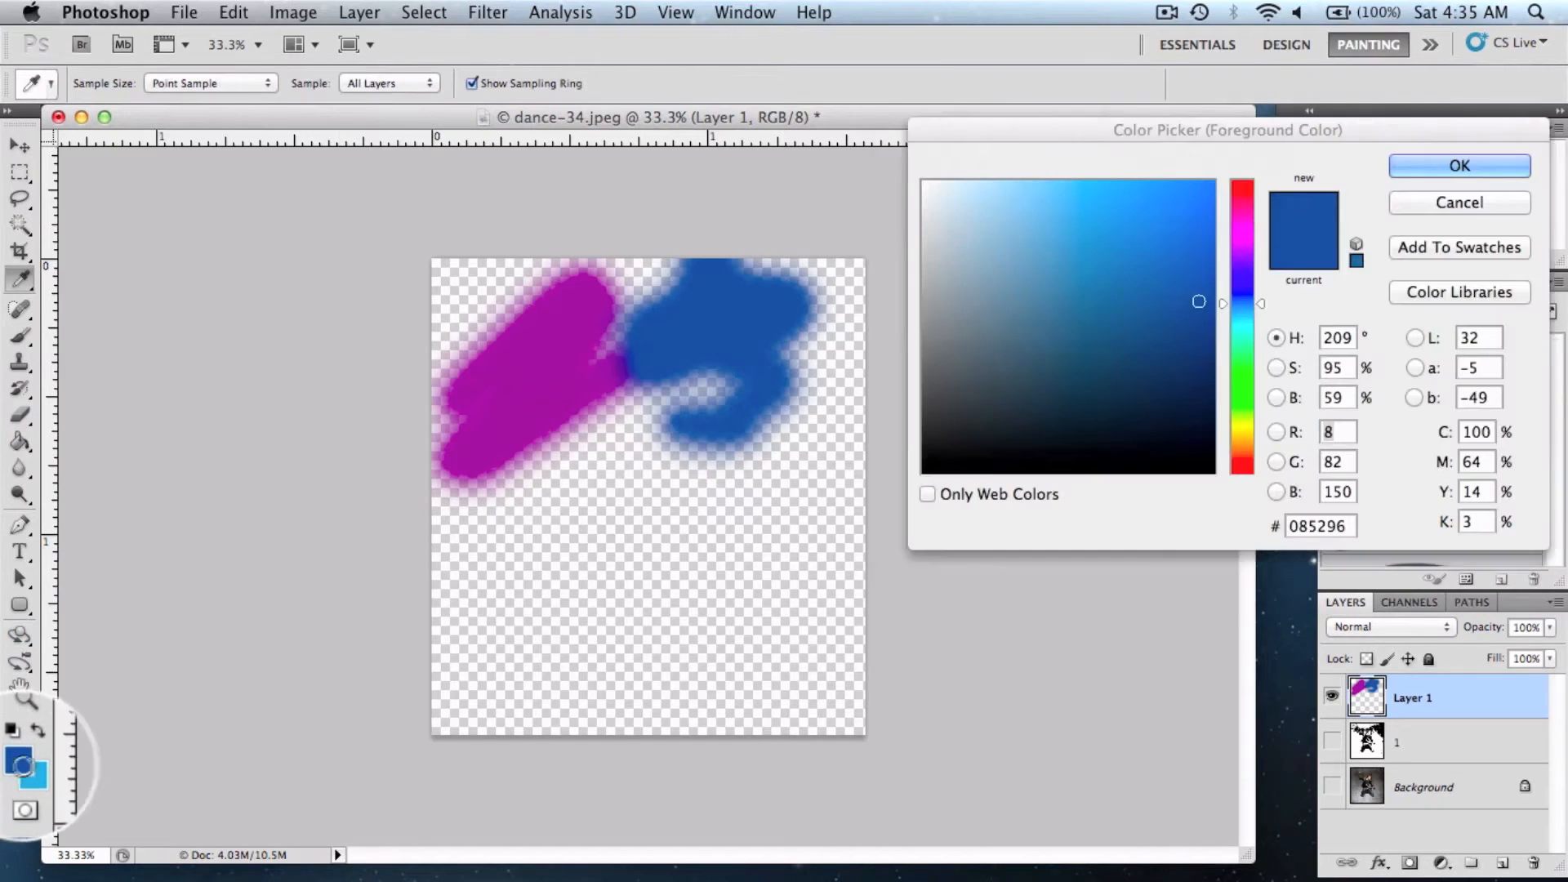
left_click(1243, 197)
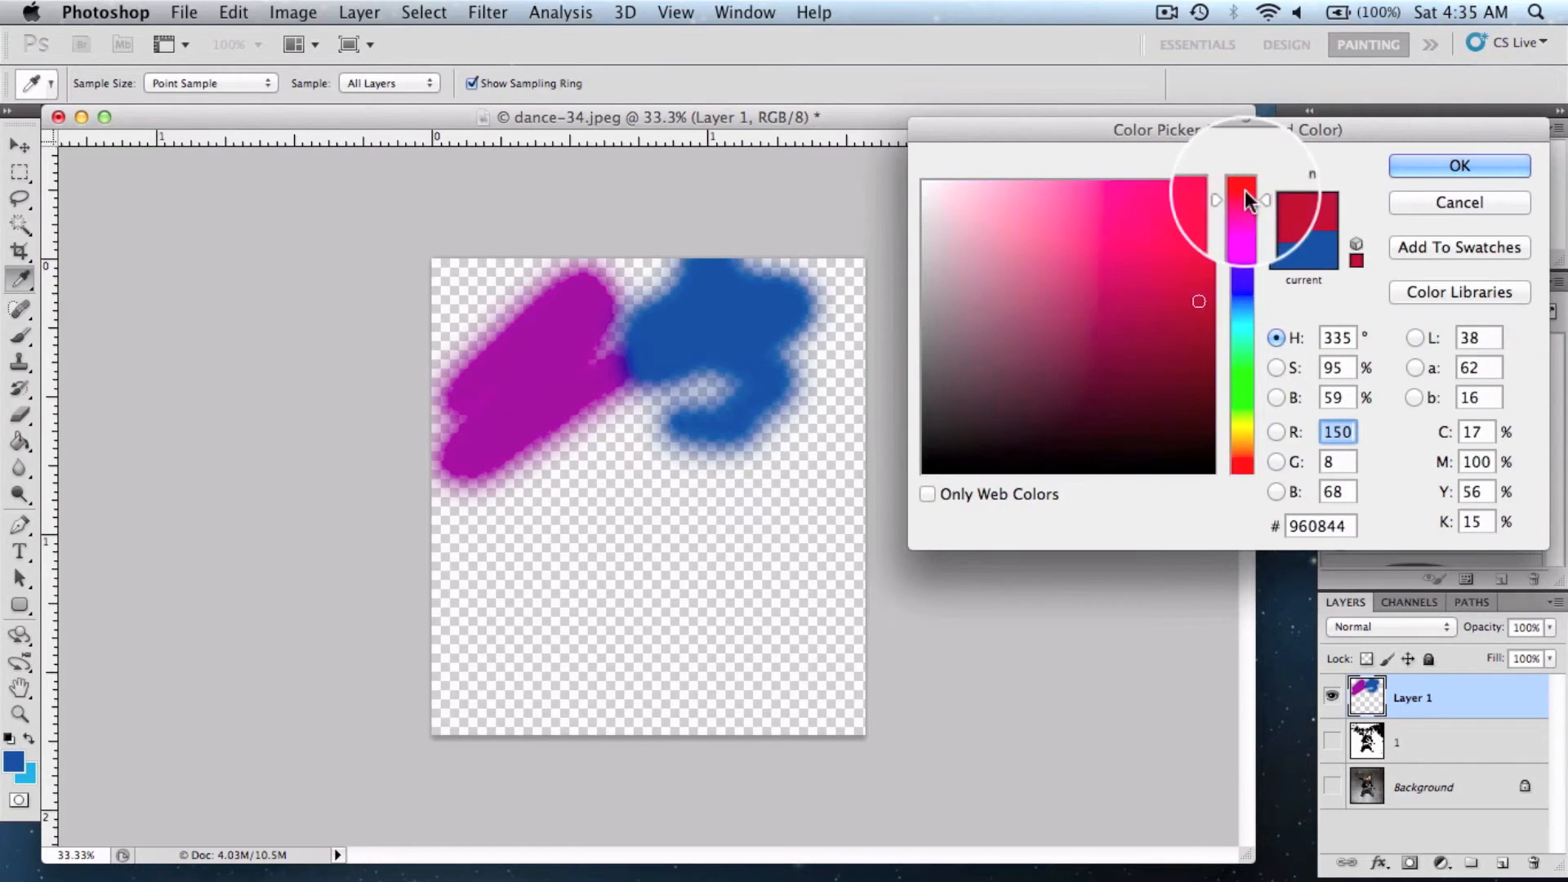
left_click(1457, 165)
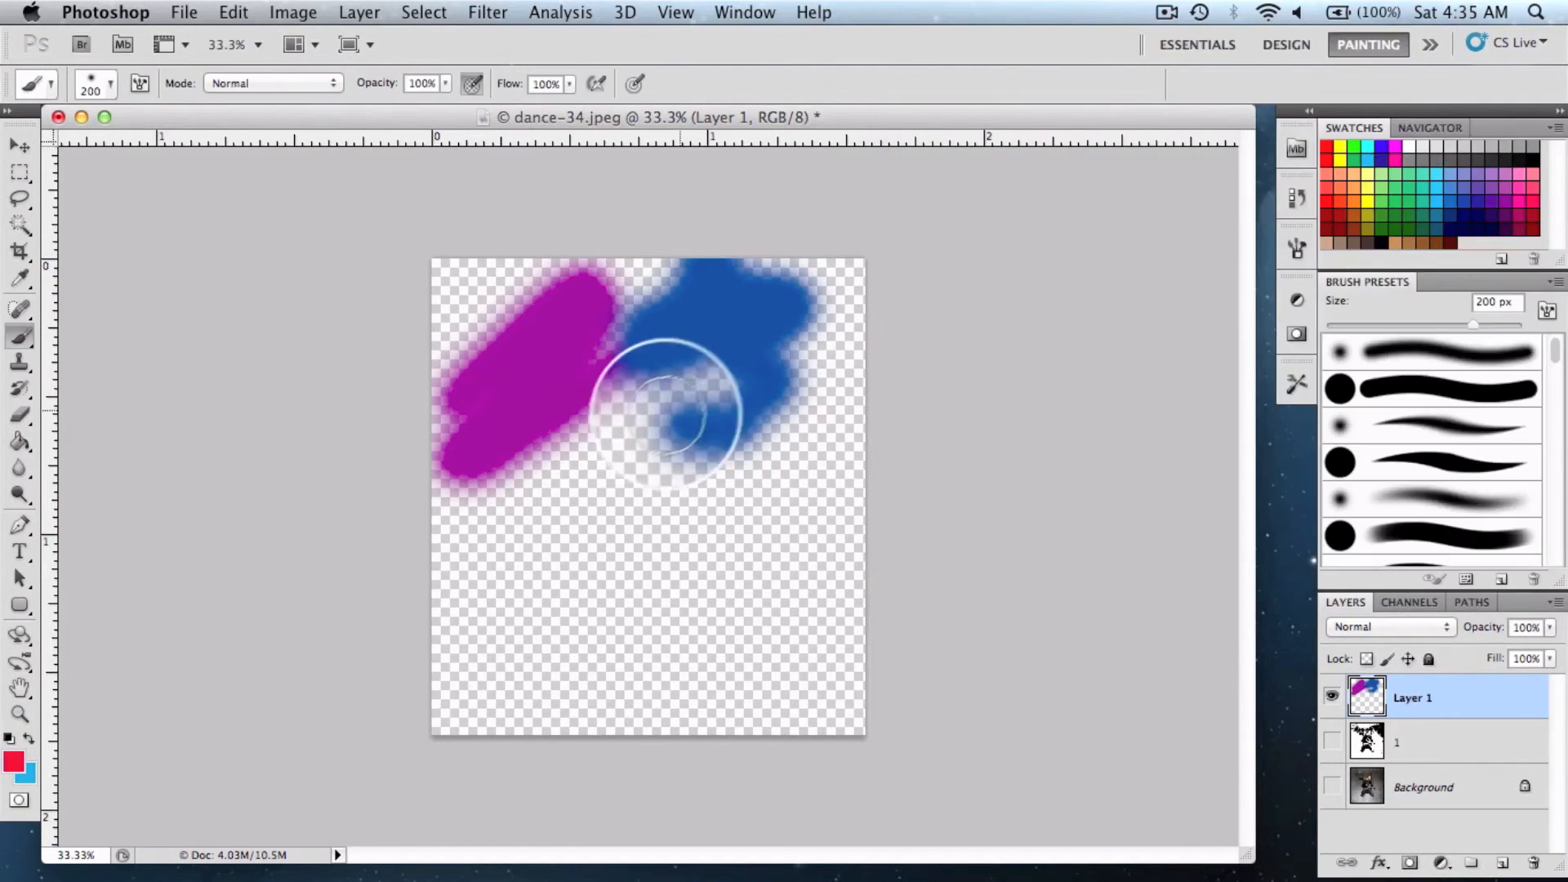
left_click_drag(669, 400, 710, 525)
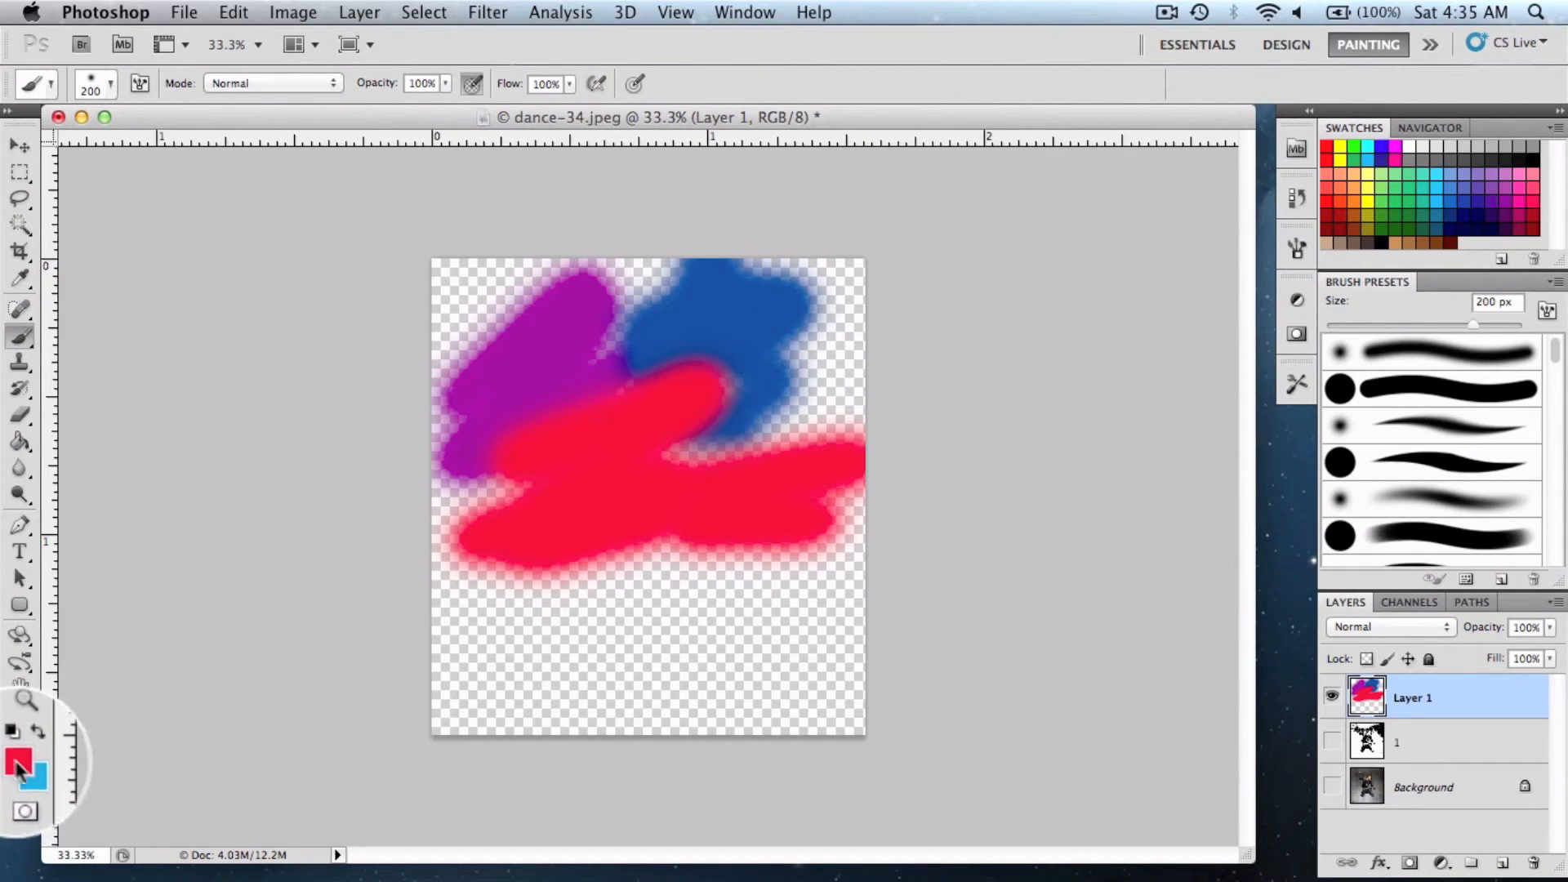
Pick cyan and paint blobs over the left area and along the bottom edge
left_click(20, 762)
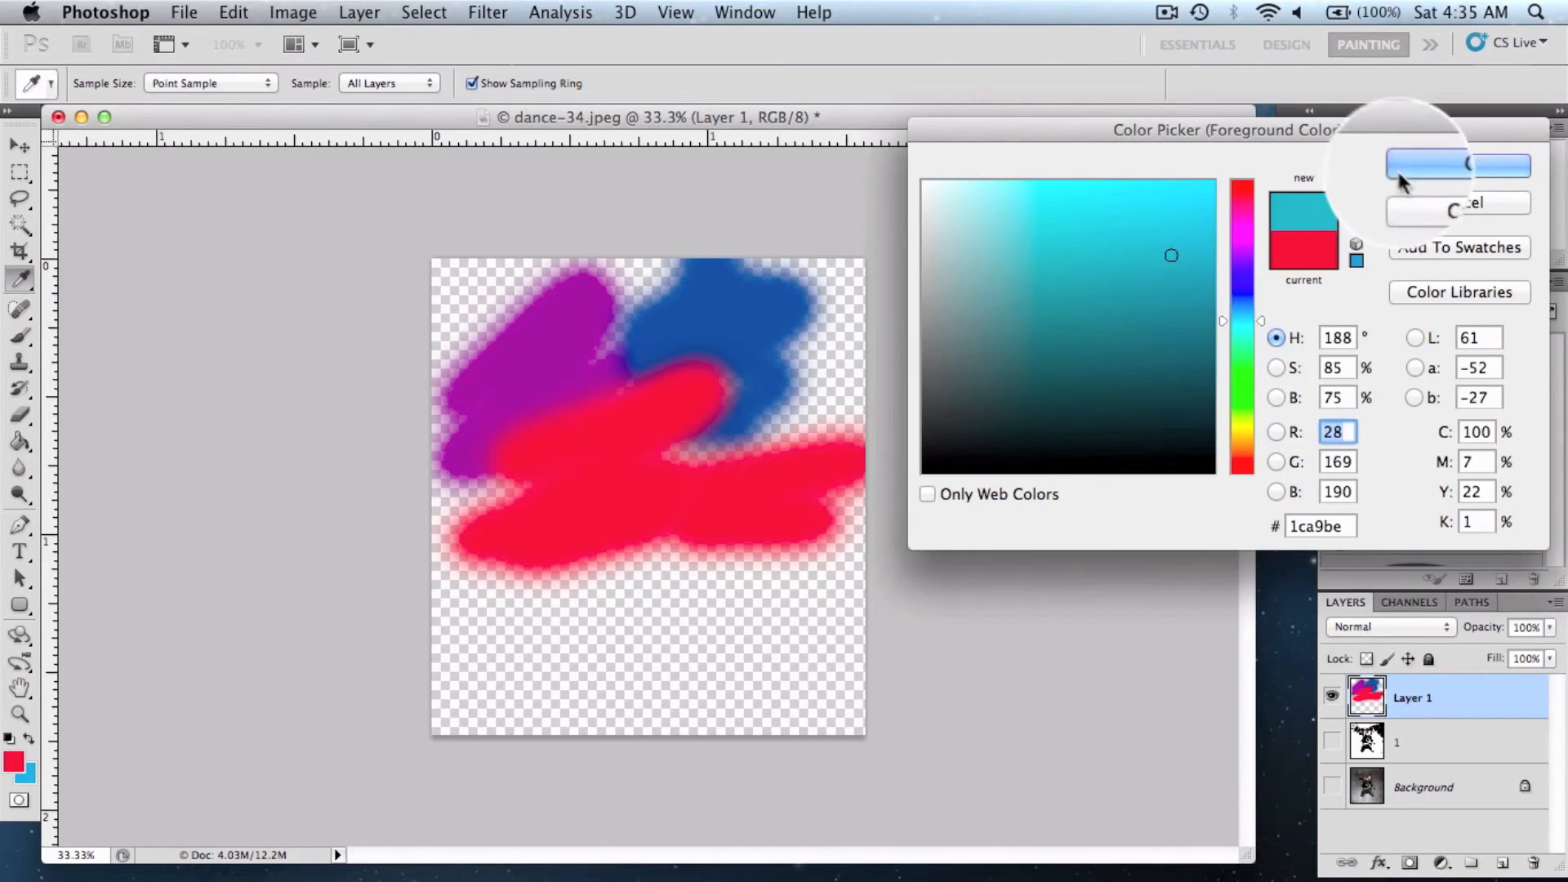
left_click(1457, 164)
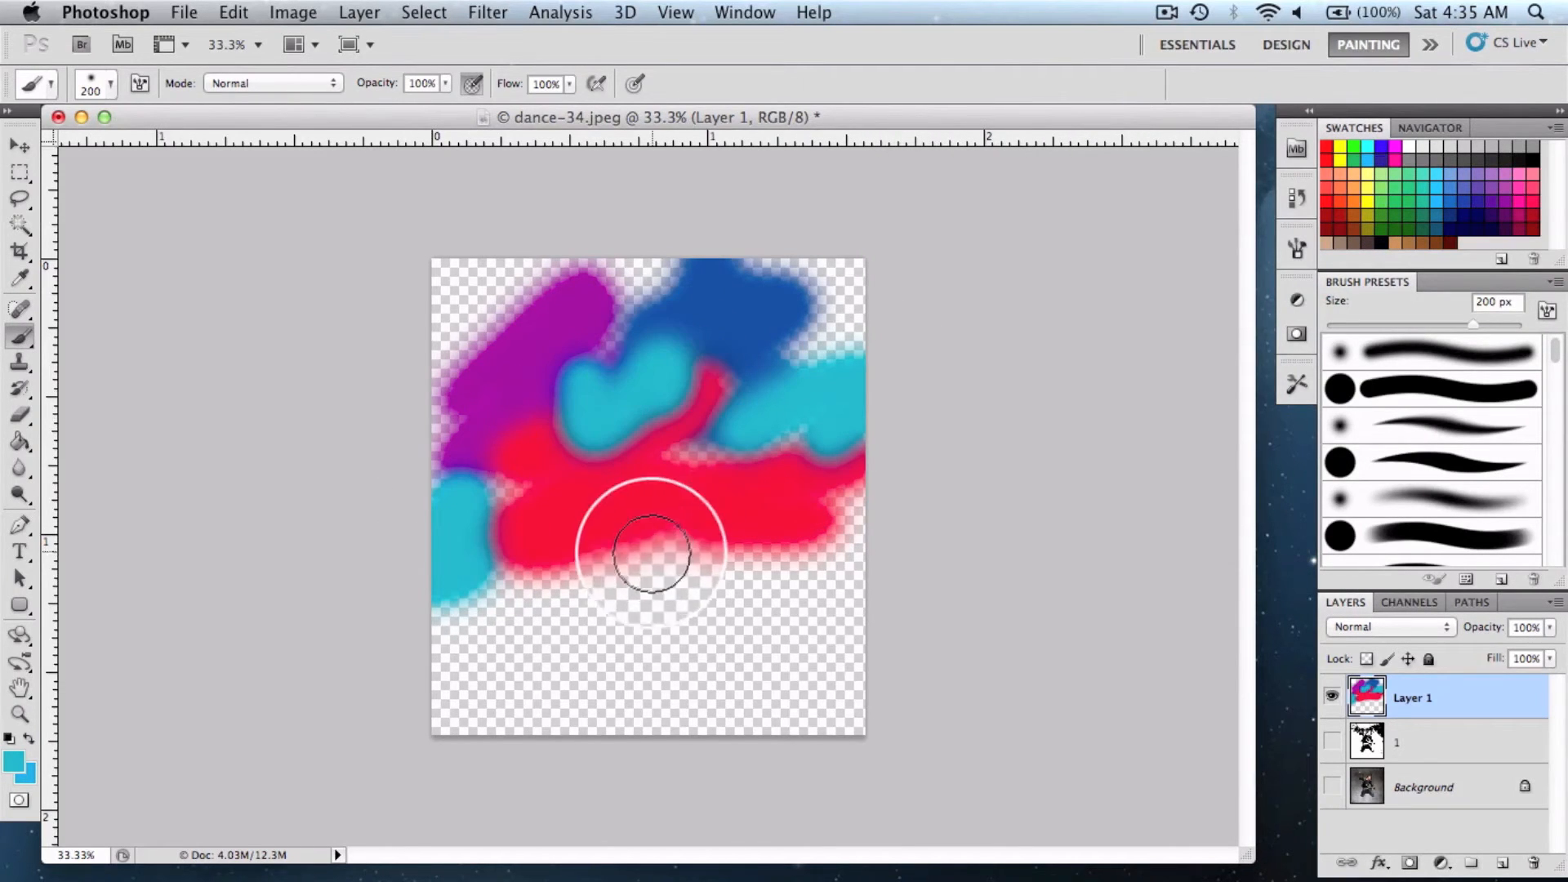
left_click_drag(650, 550, 555, 676)
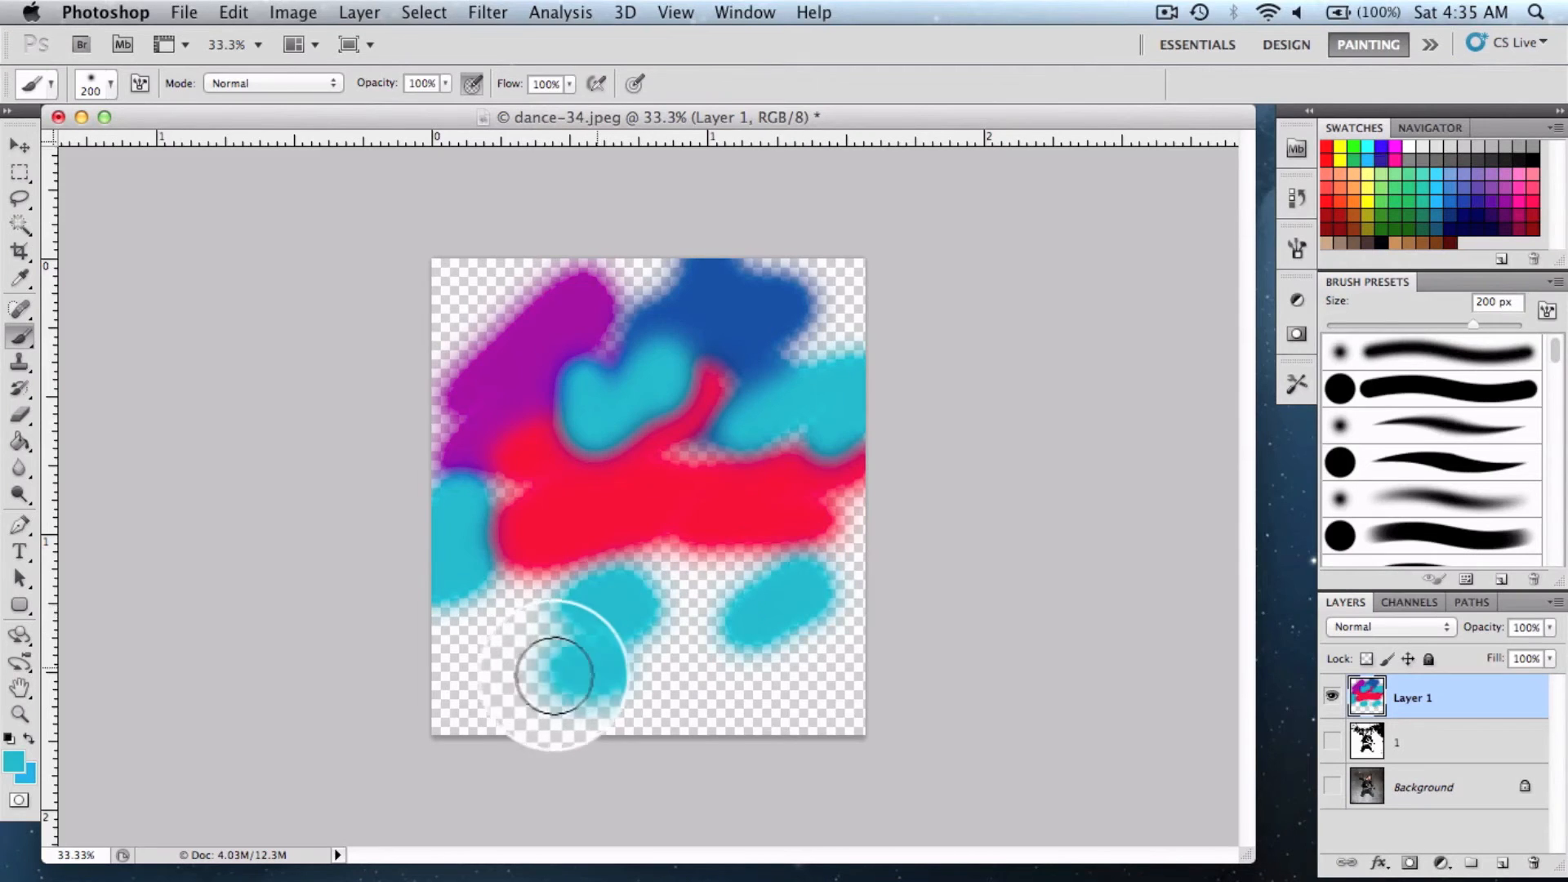
left_click_drag(555, 676, 845, 700)
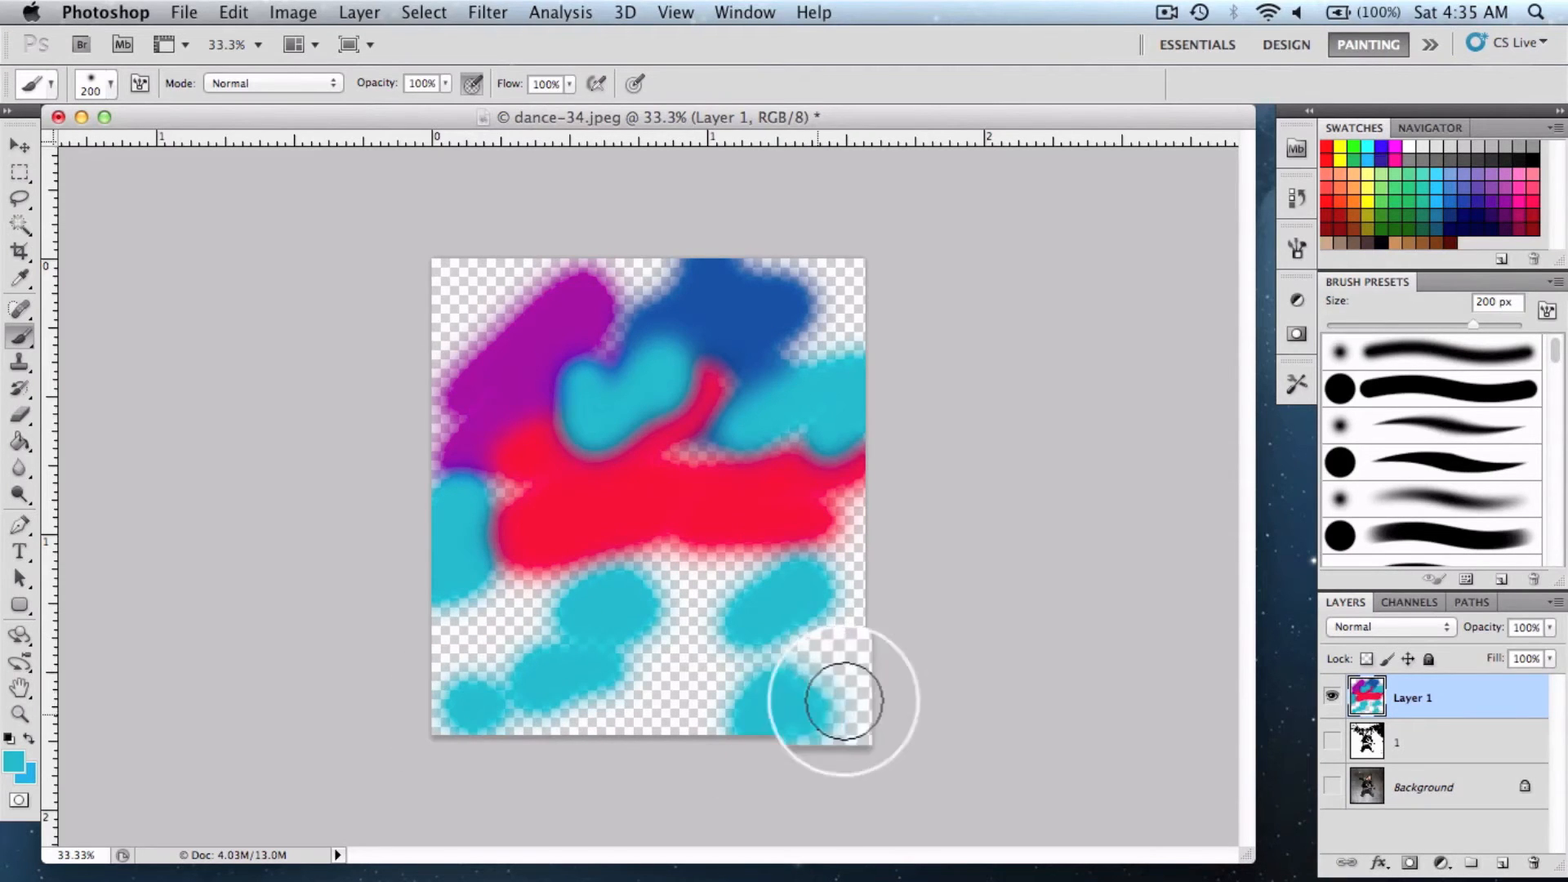
left_click_drag(846, 700, 80, 725)
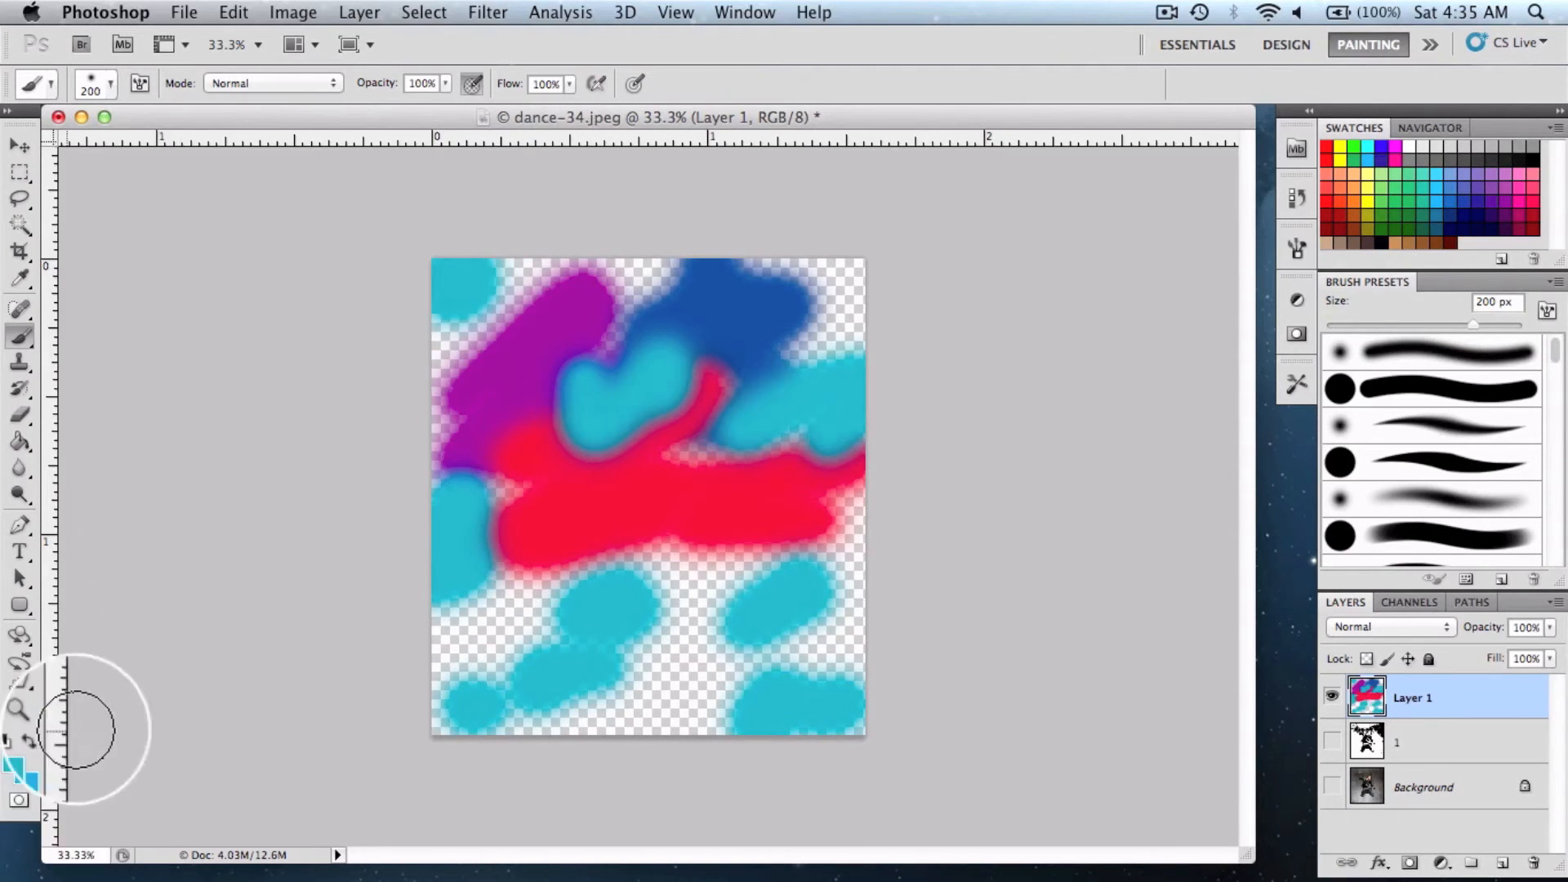
left_click(18, 768)
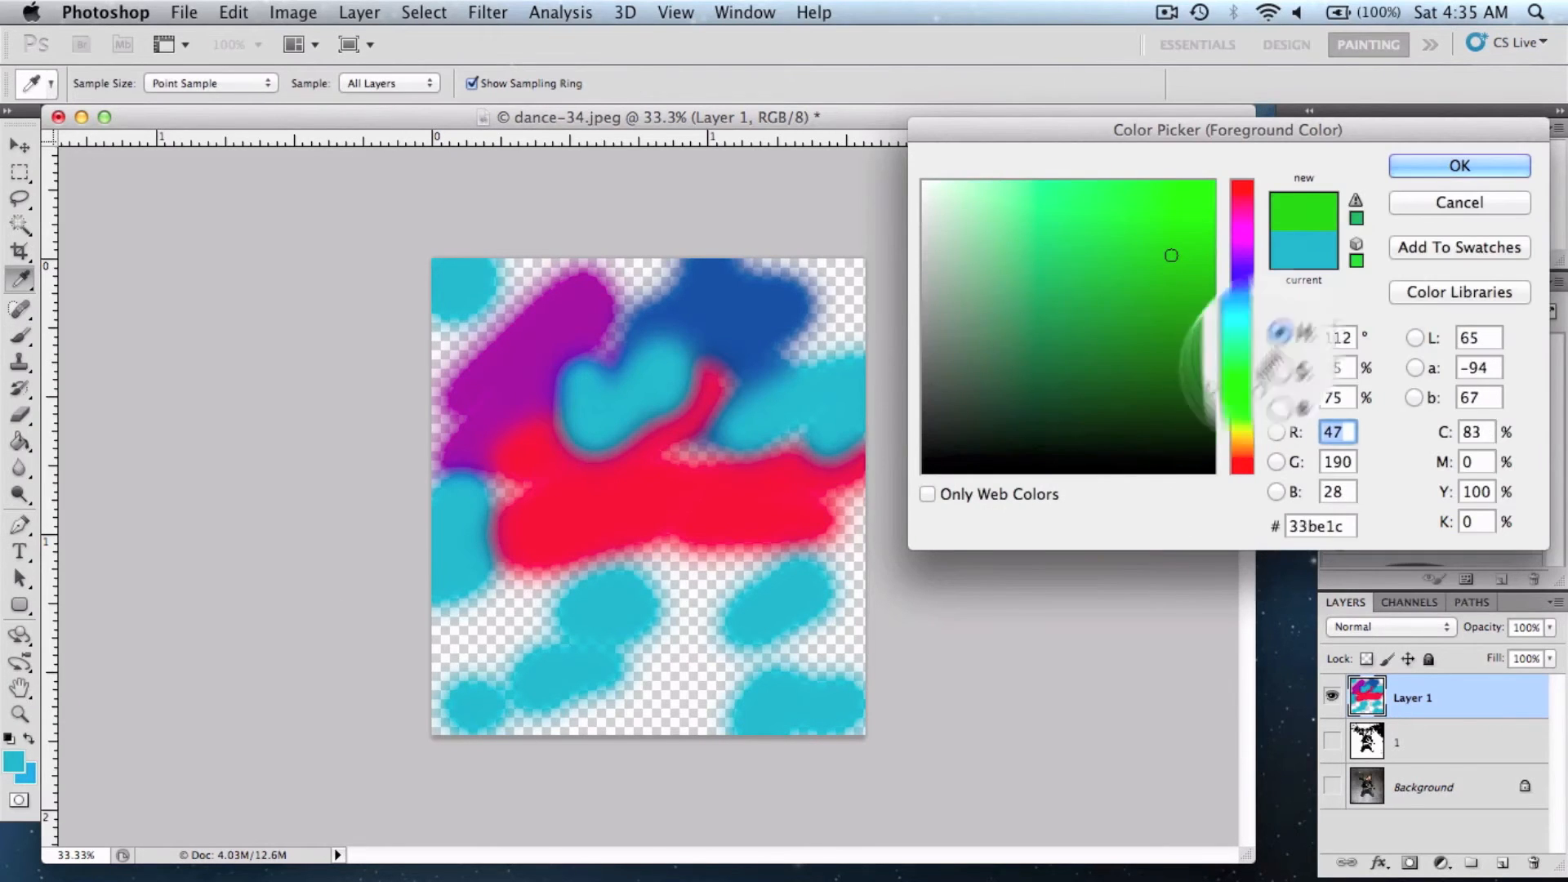
Paint green, yellow and red blobs, then show the hidden photo layers again
left_click(1458, 166)
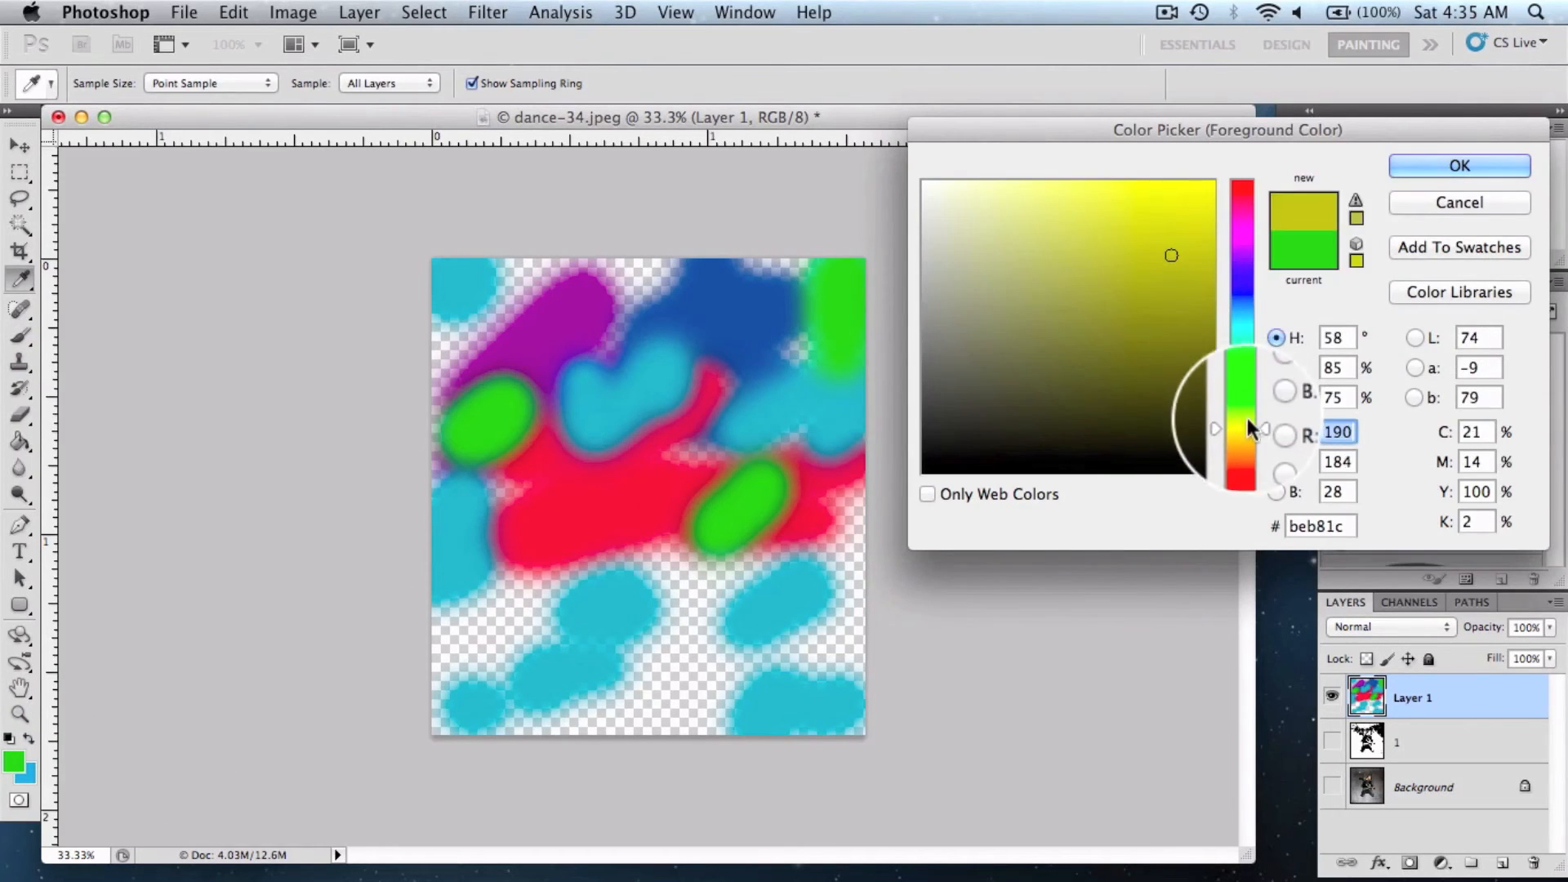
left_click_drag(1243, 431, 1243, 445)
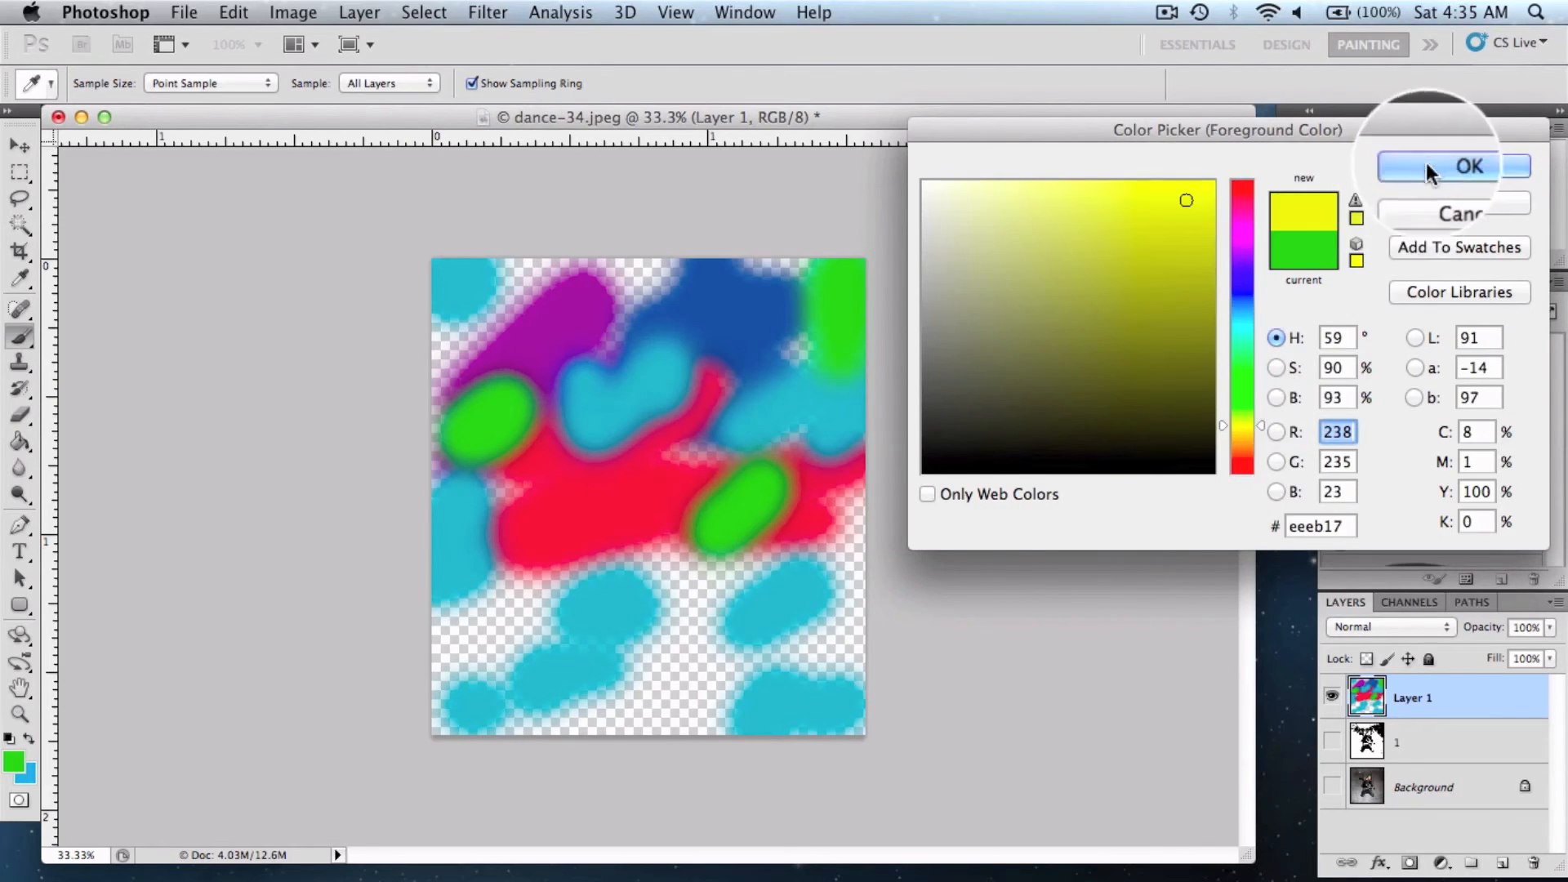
left_click(1469, 165)
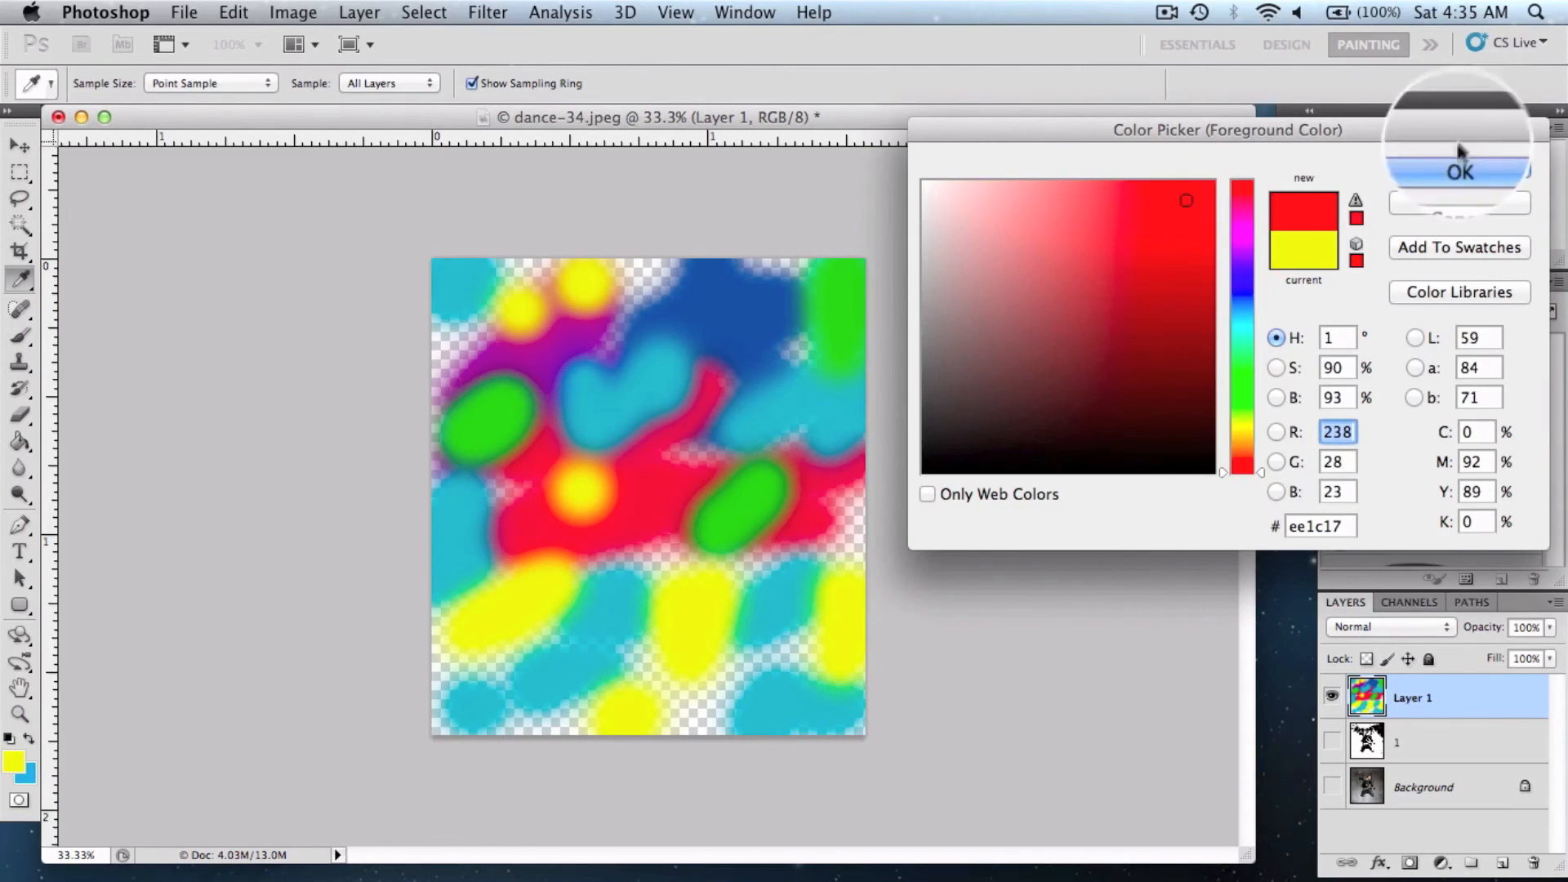
left_click(1458, 171)
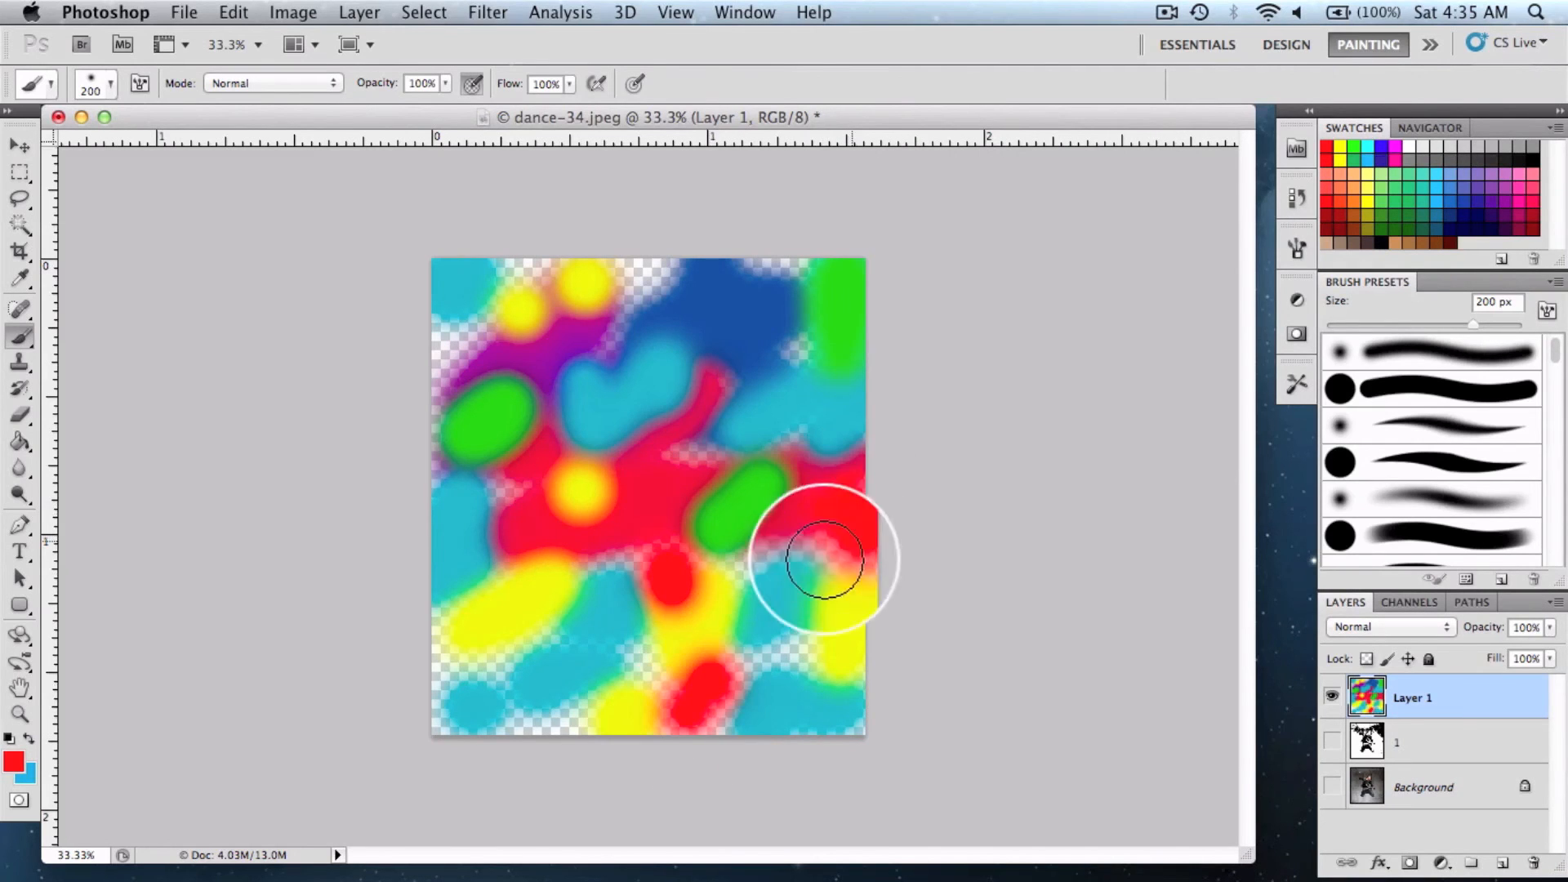
left_click_drag(825, 555, 544, 709)
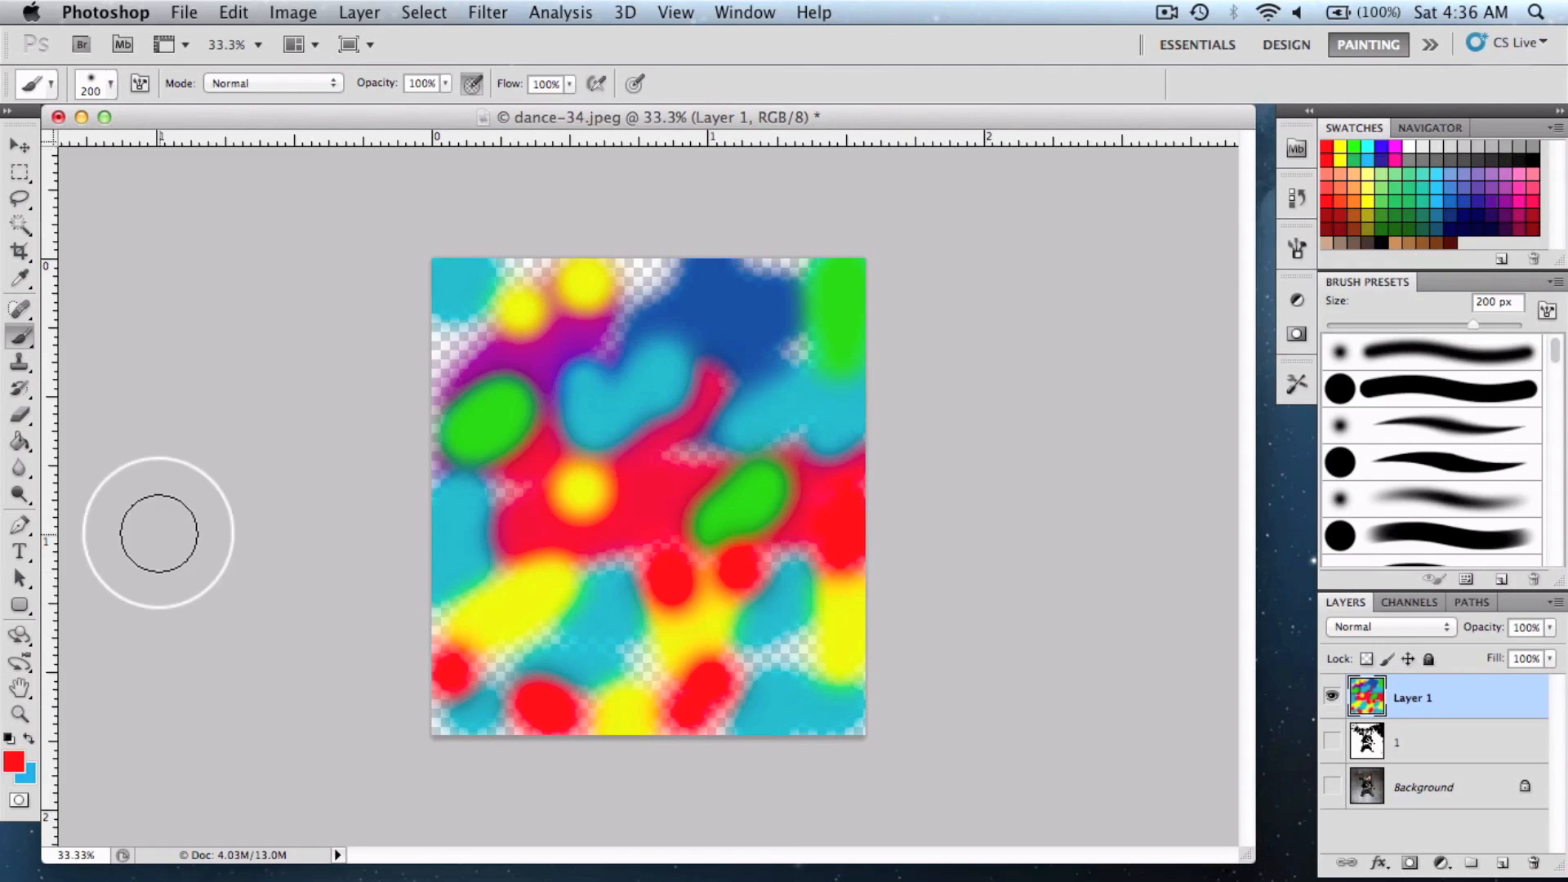
left_click(1331, 740)
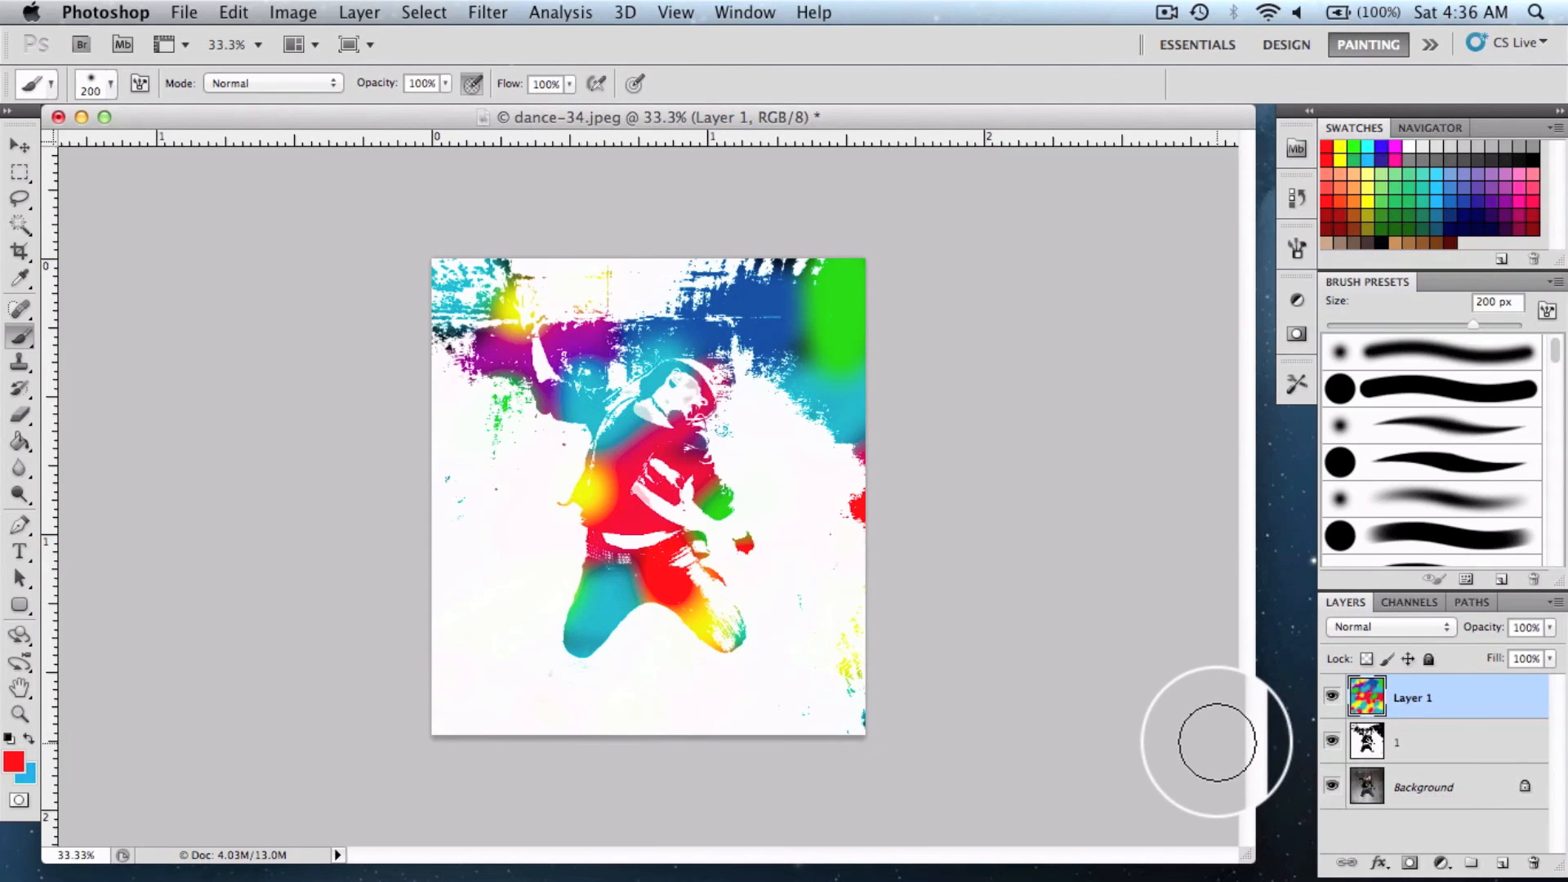
mouse_move(1100, 658)
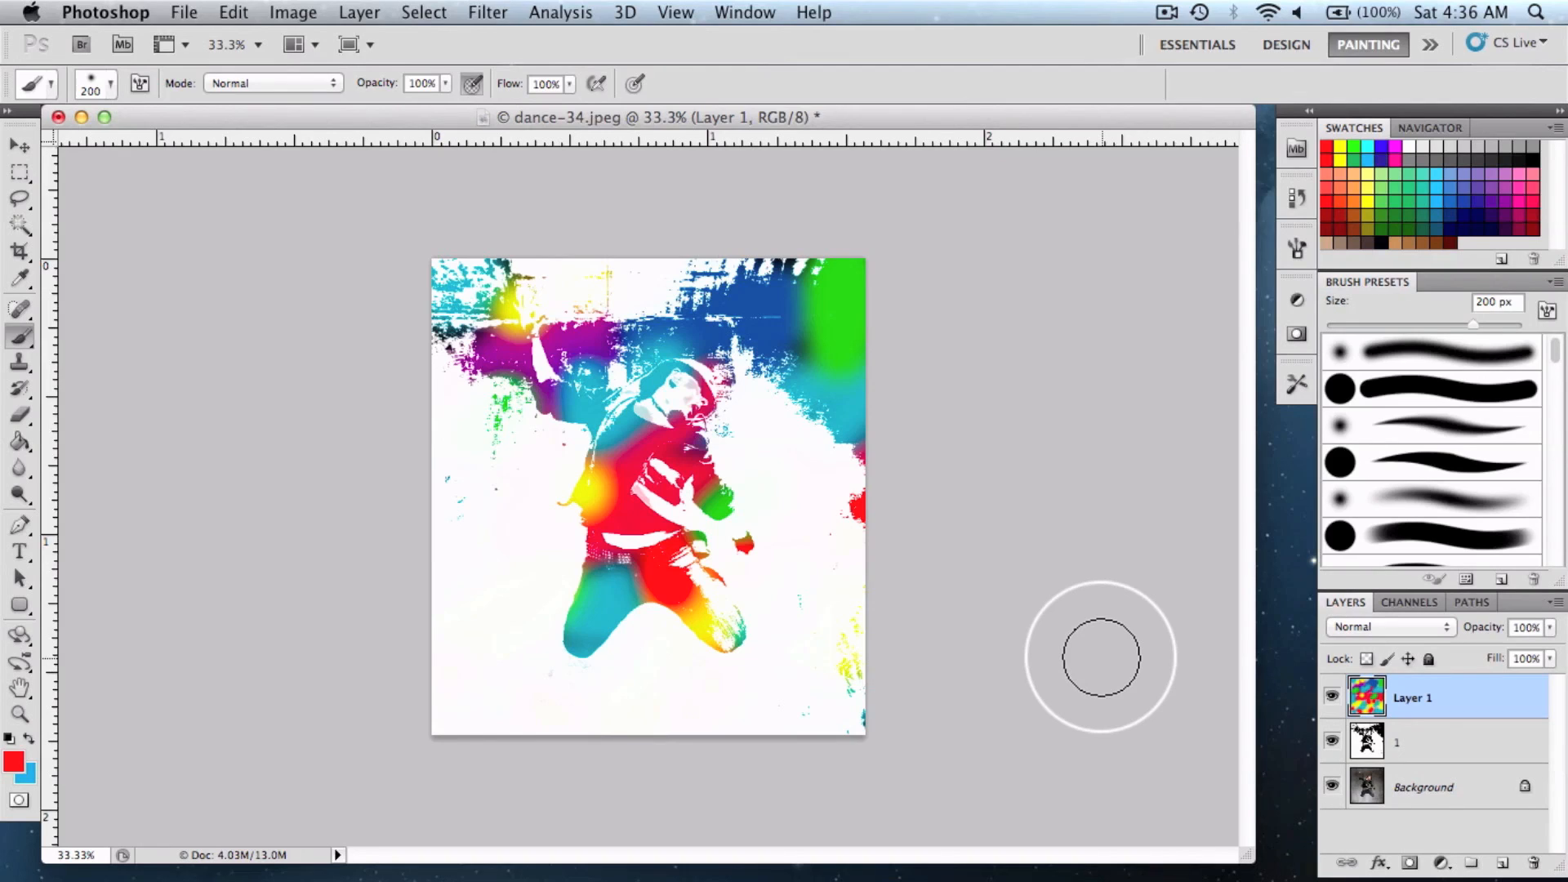